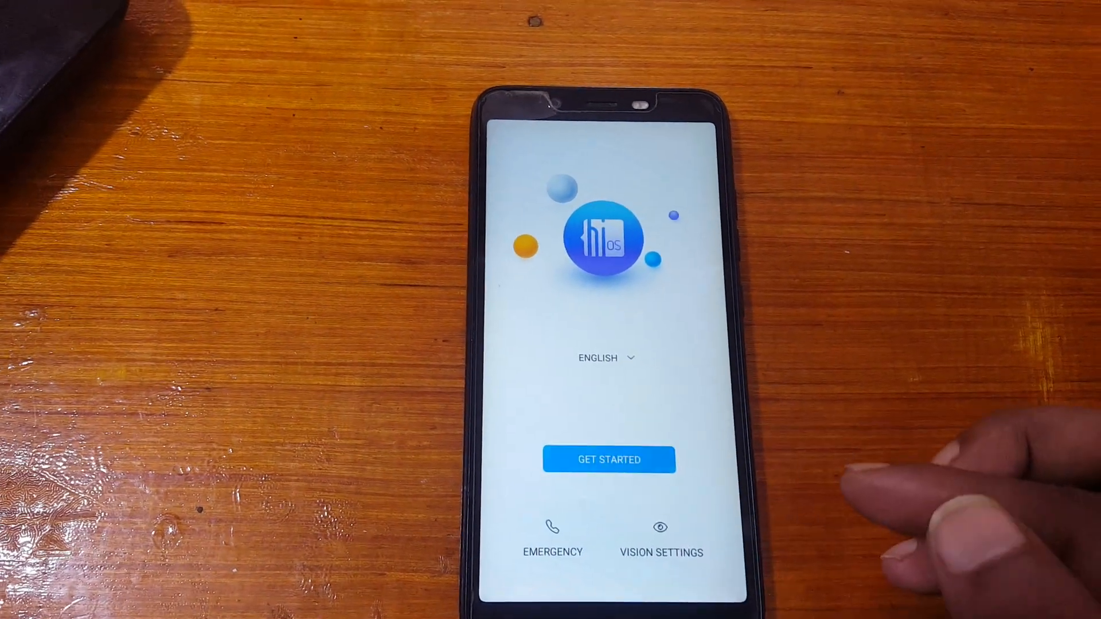
- Start setup, choose the available Wi-Fi network and connect with its password
{"action": "left_click", "coordinate": [609, 458]}
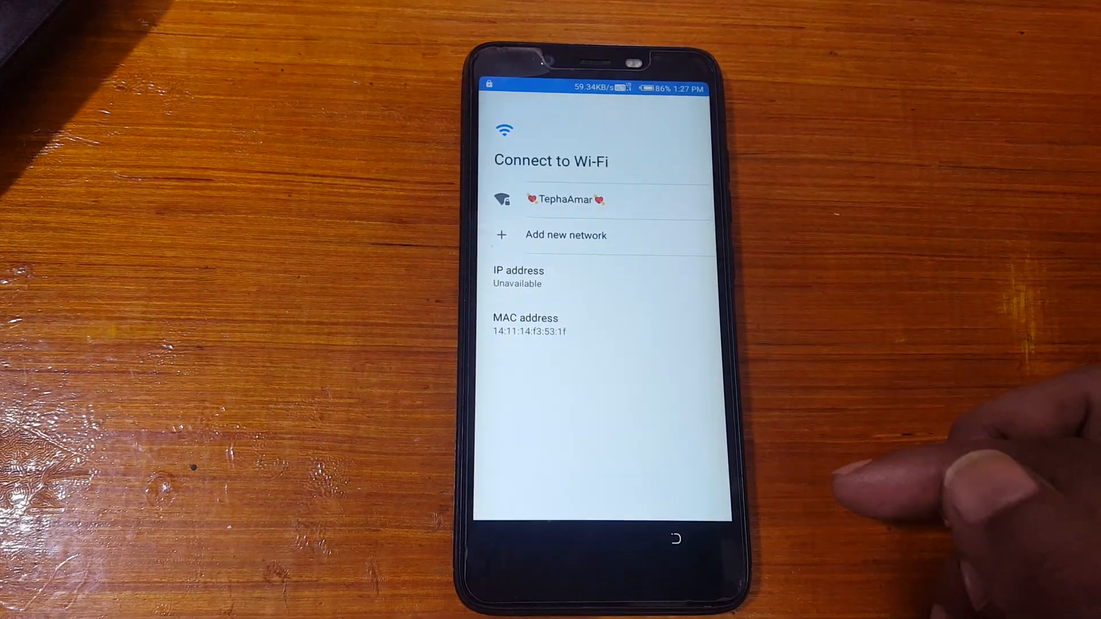
{"action": "left_click", "coordinate": [565, 199]}
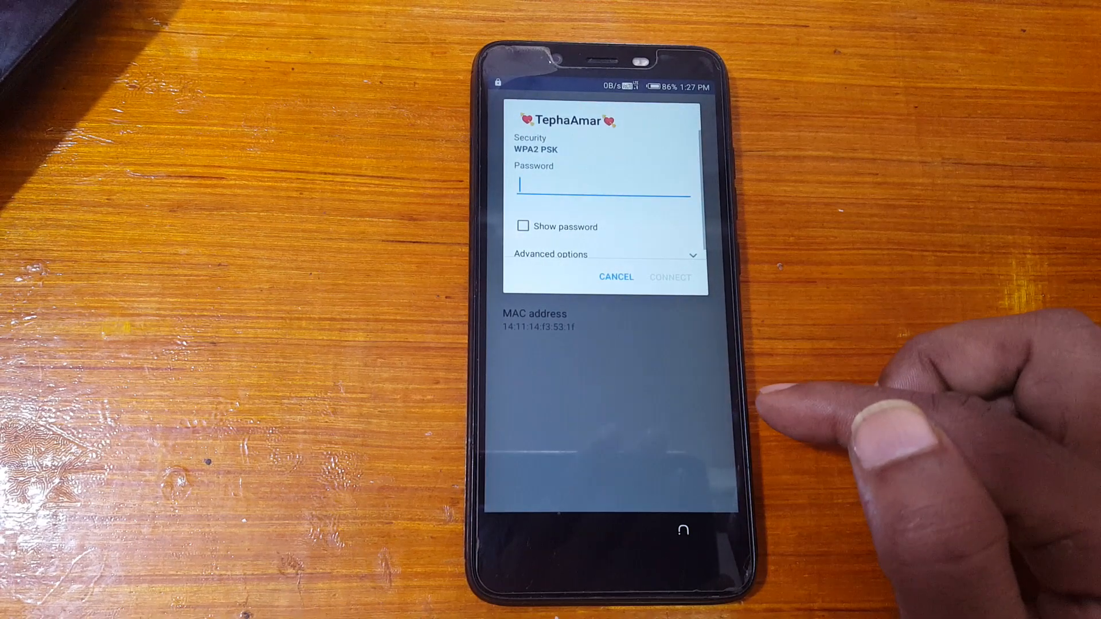
{"action": "left_click", "coordinate": [604, 186]}
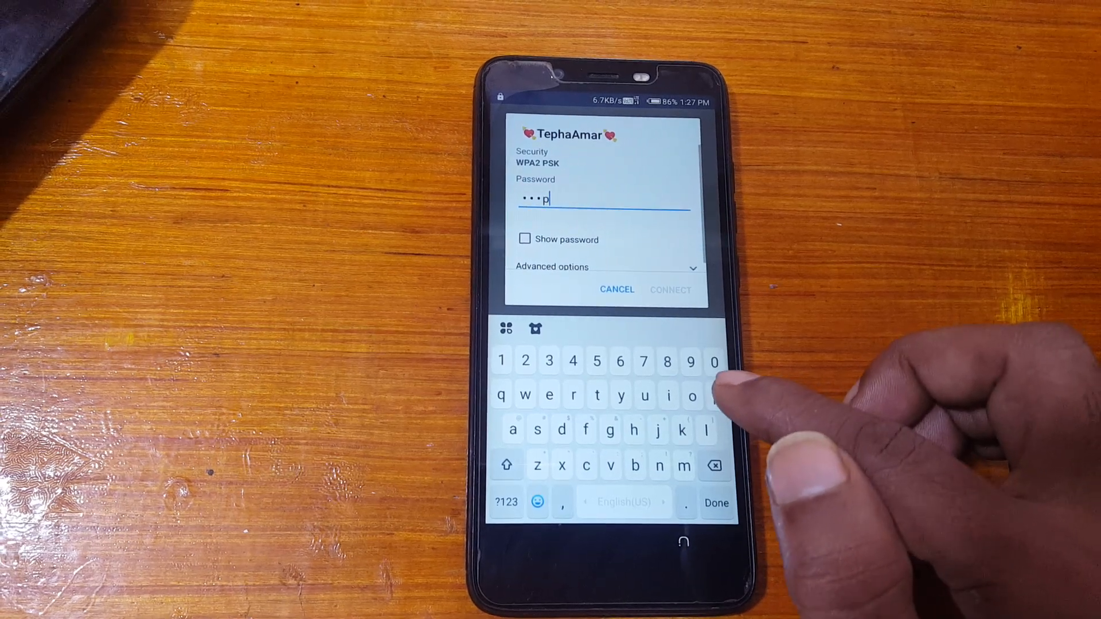
{"action": "left_click", "coordinate": [717, 398]}
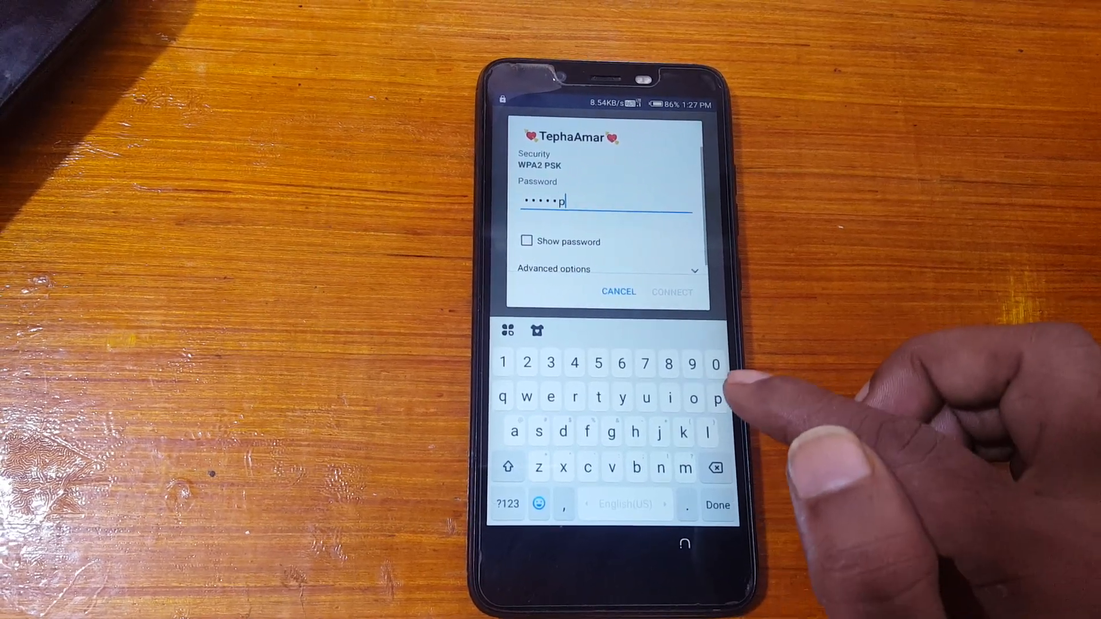
{"action": "left_click", "coordinate": [715, 398]}
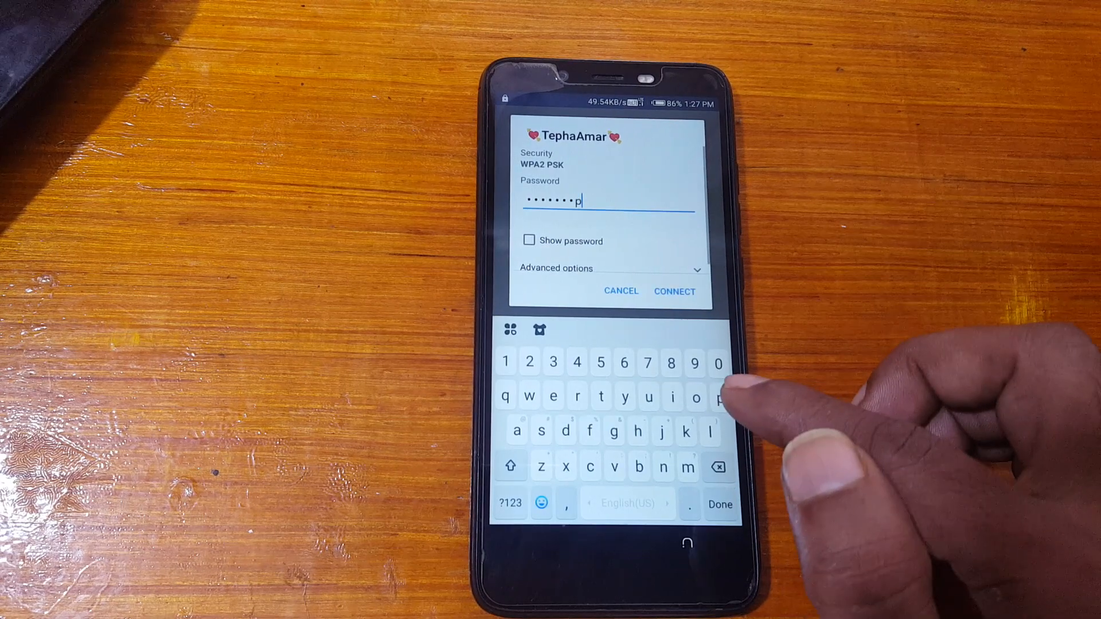
{"action": "left_click", "coordinate": [717, 397]}
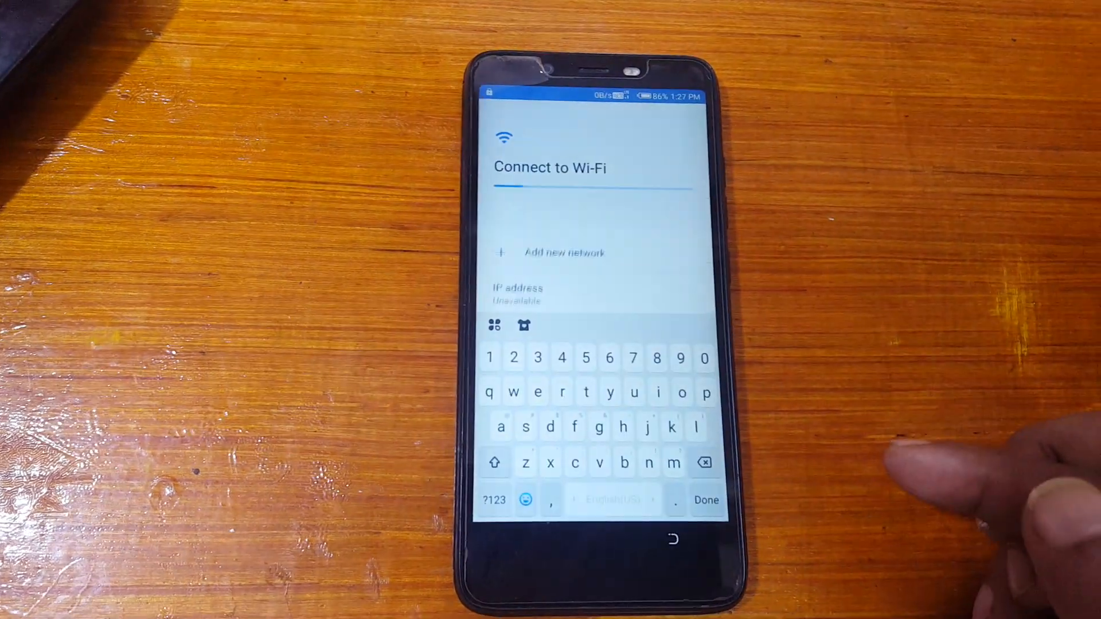
- Go back to the setup welcome screen showing language and GET STARTED
{"action": "left_click", "coordinate": [705, 500]}
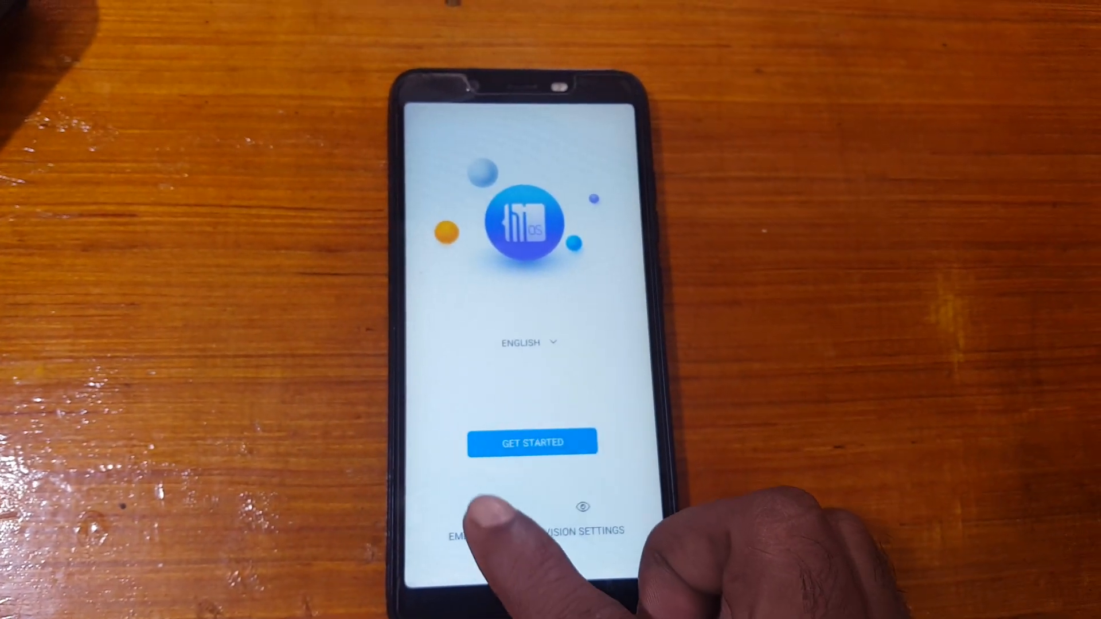
- Reach the phone dialer via Emergency information, its edit pencil and Add contact
{"action": "left_click", "coordinate": [479, 531]}
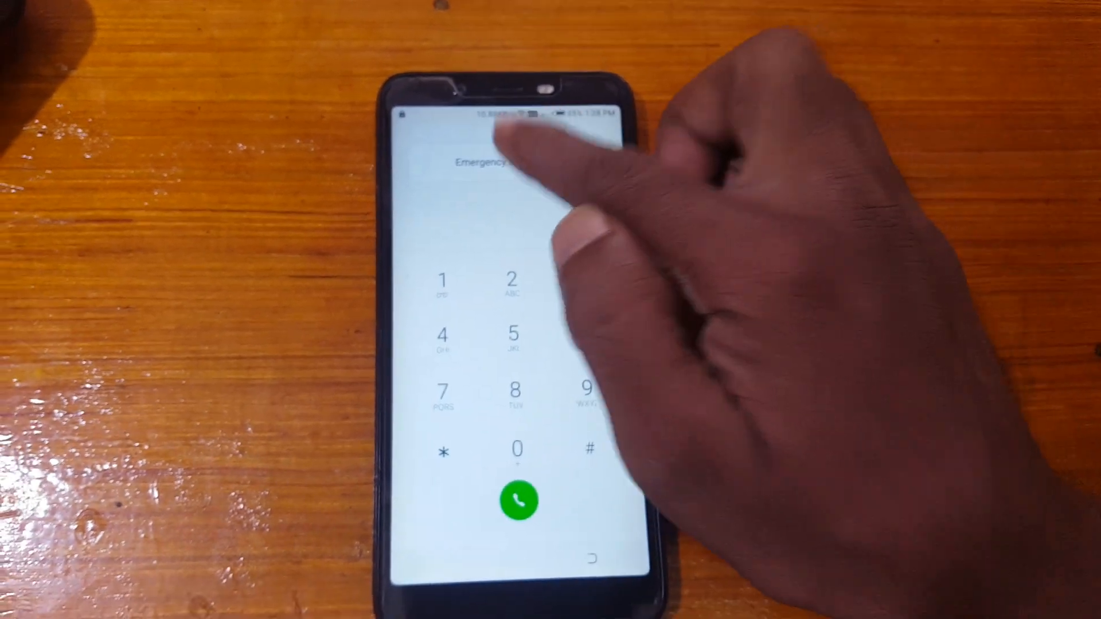
{"action": "left_click", "coordinate": [483, 162]}
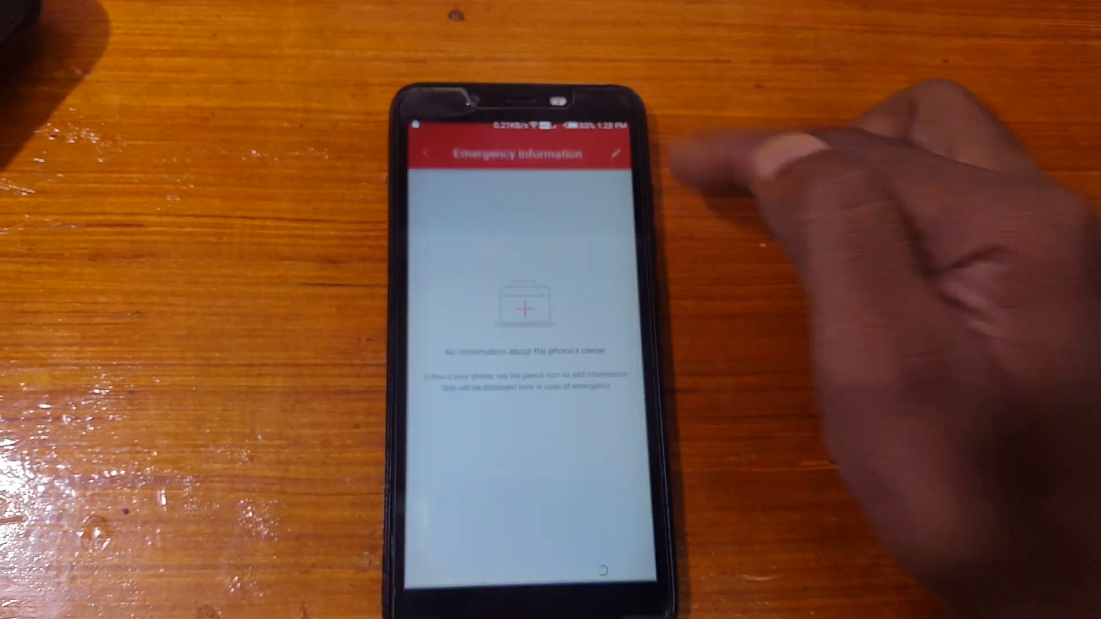
{"action": "left_click", "coordinate": [618, 153]}
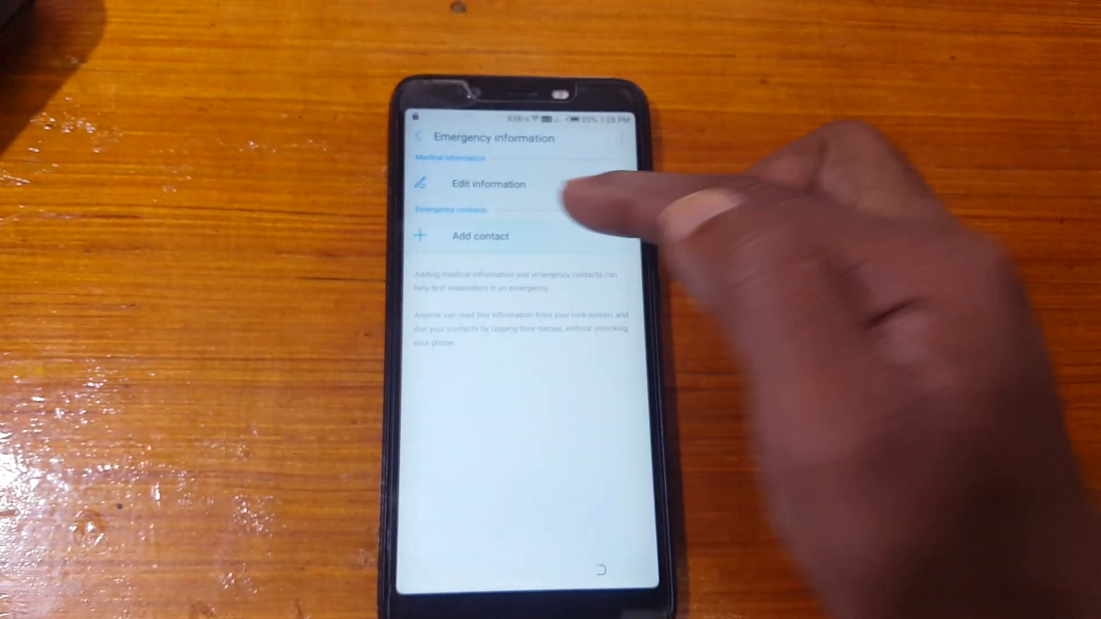
{"action": "left_click", "coordinate": [481, 236]}
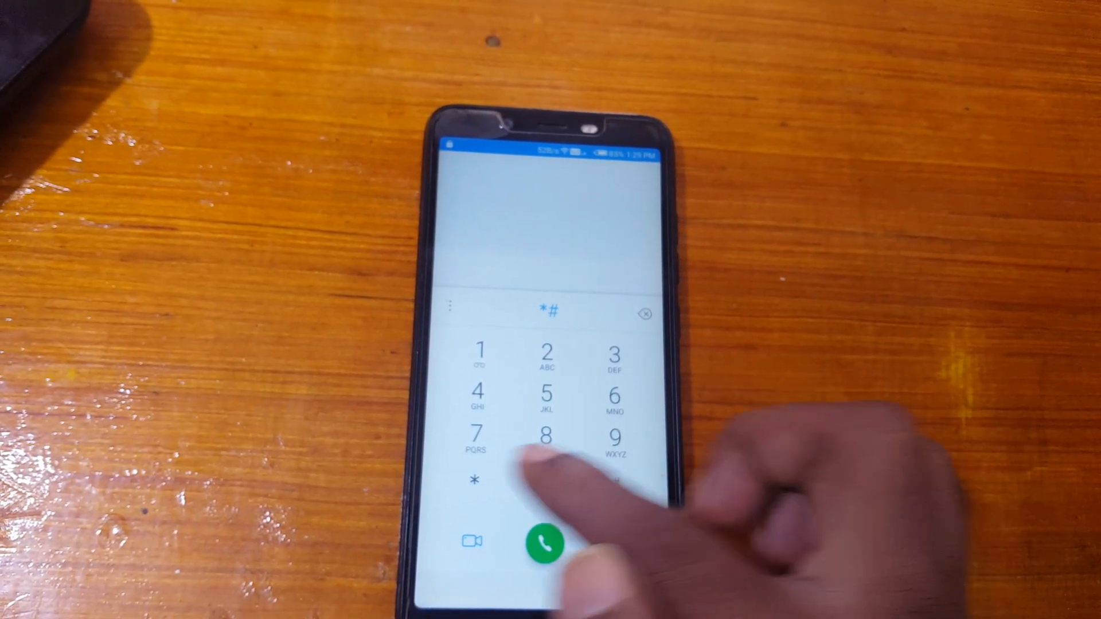
- Dial *#*#4636#*#* for the Testing menu and enter Settings via Usage statistics
{"action": "left_click", "coordinate": [477, 477]}
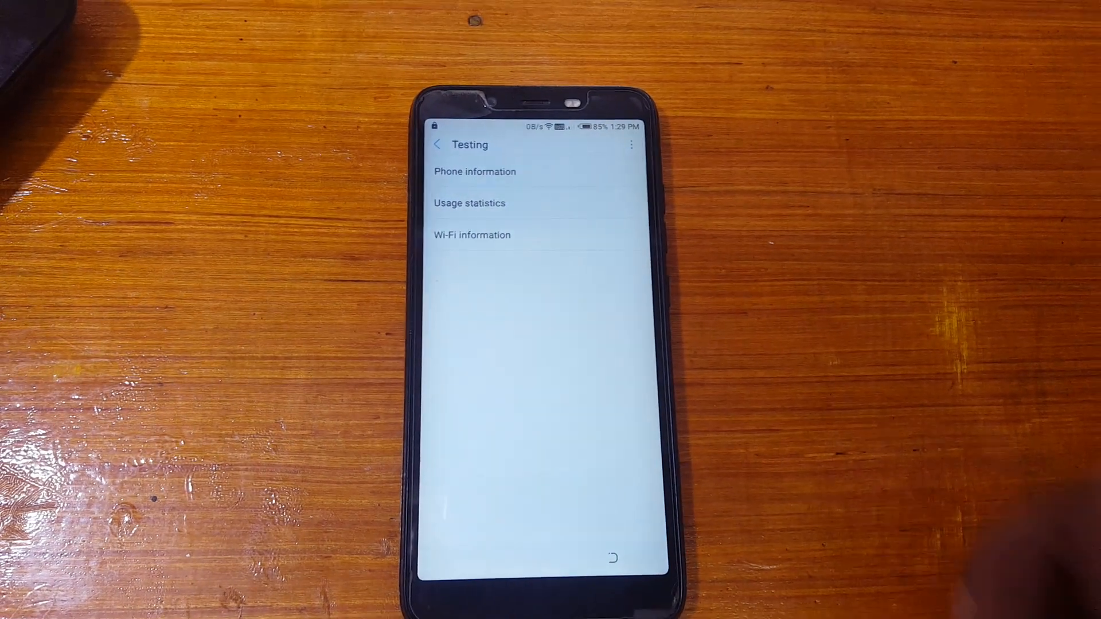
{"action": "left_click", "coordinate": [469, 203]}
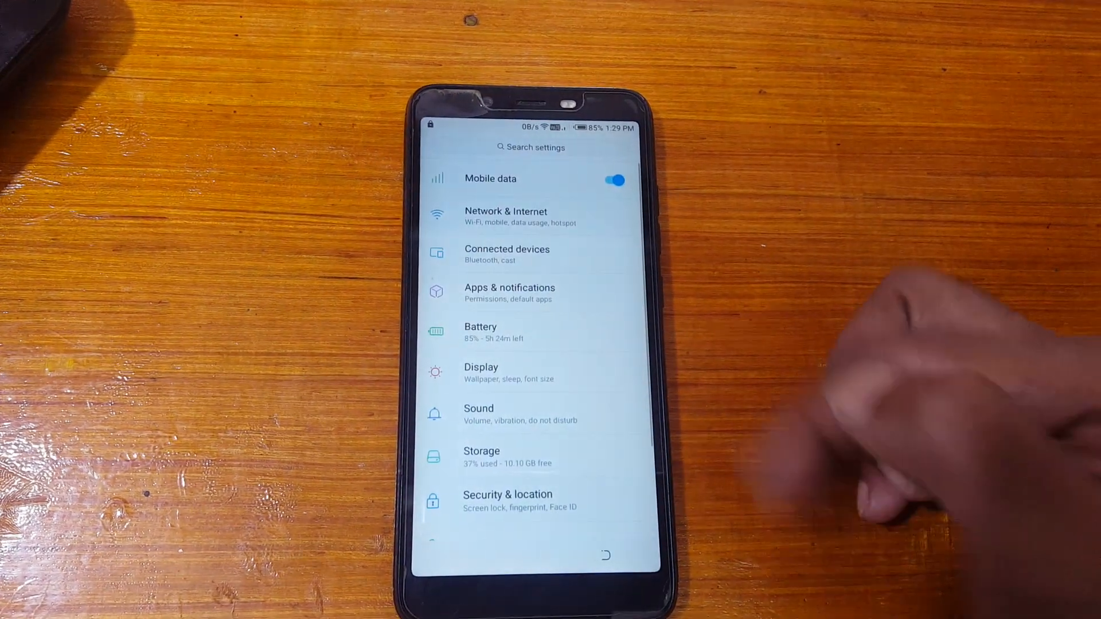
- From Apps & notifications reach YouTube's About and its Terms of Service link into Chrome
{"action": "left_click", "coordinate": [509, 293]}
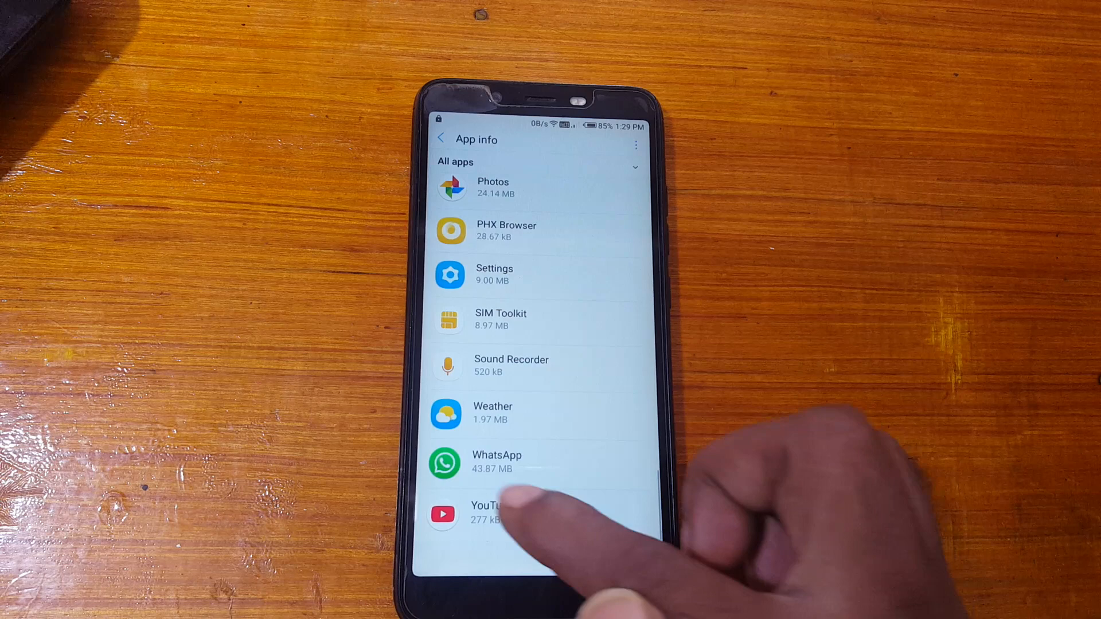
{"action": "left_click", "coordinate": [484, 511]}
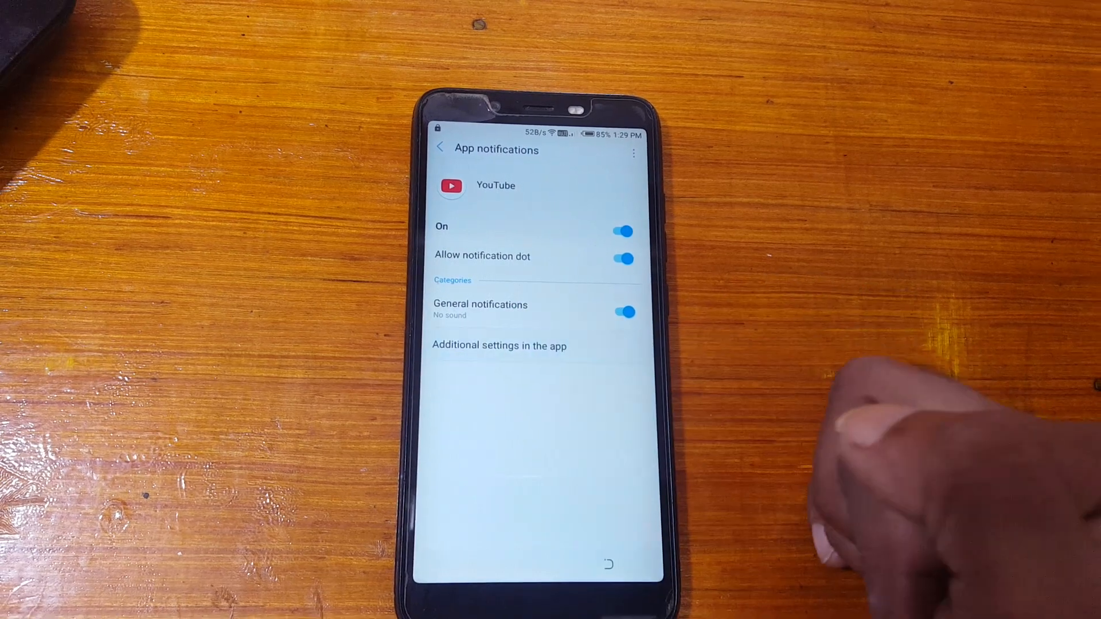
{"action": "left_click", "coordinate": [442, 148]}
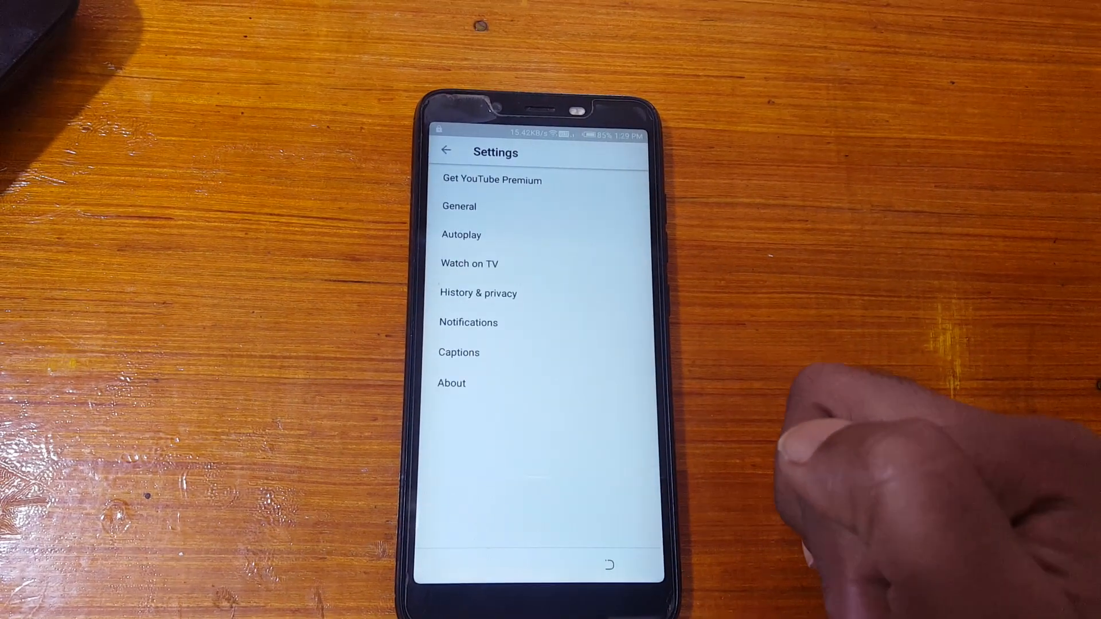
{"action": "left_click", "coordinate": [452, 383]}
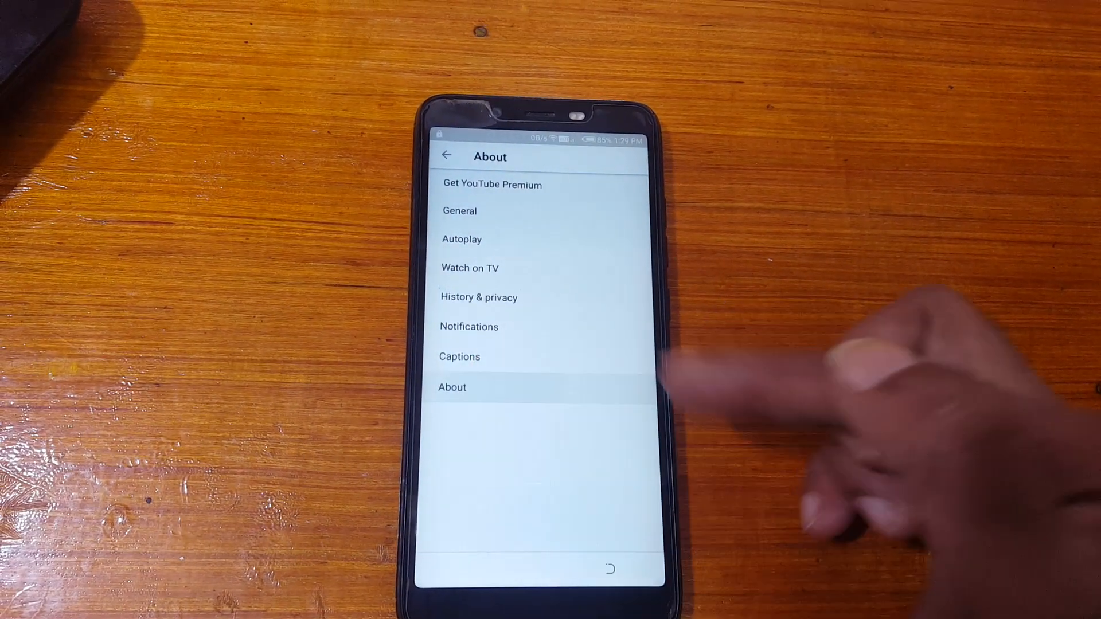
{"action": "left_click", "coordinate": [452, 387]}
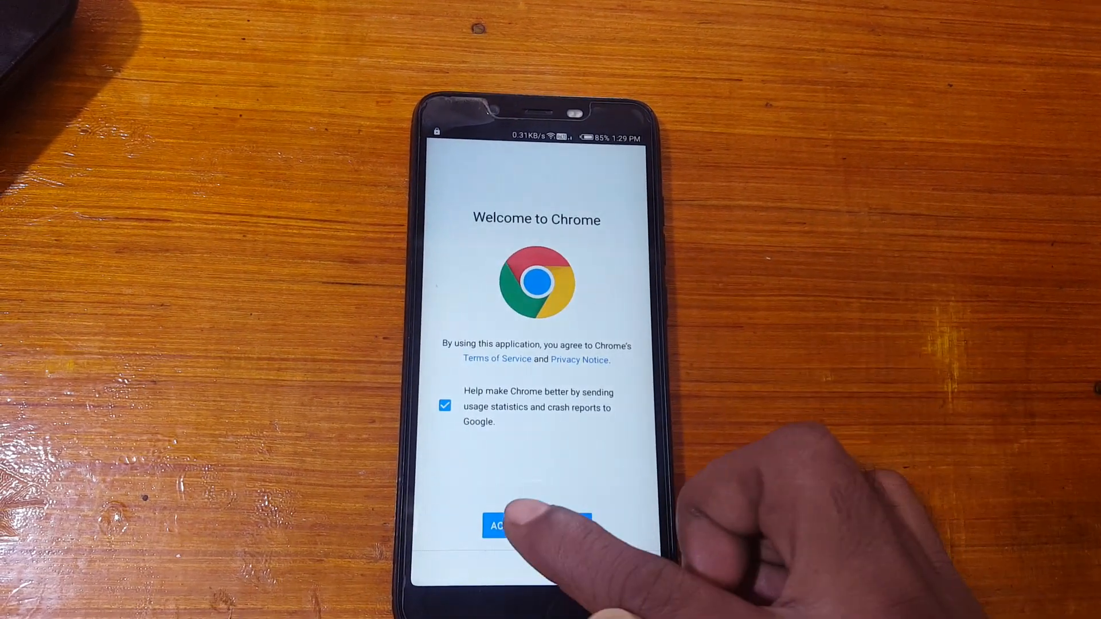
- Accept Chrome's terms and search Google for 'hitech yuva y1 dead solution'
{"action": "left_click", "coordinate": [533, 526]}
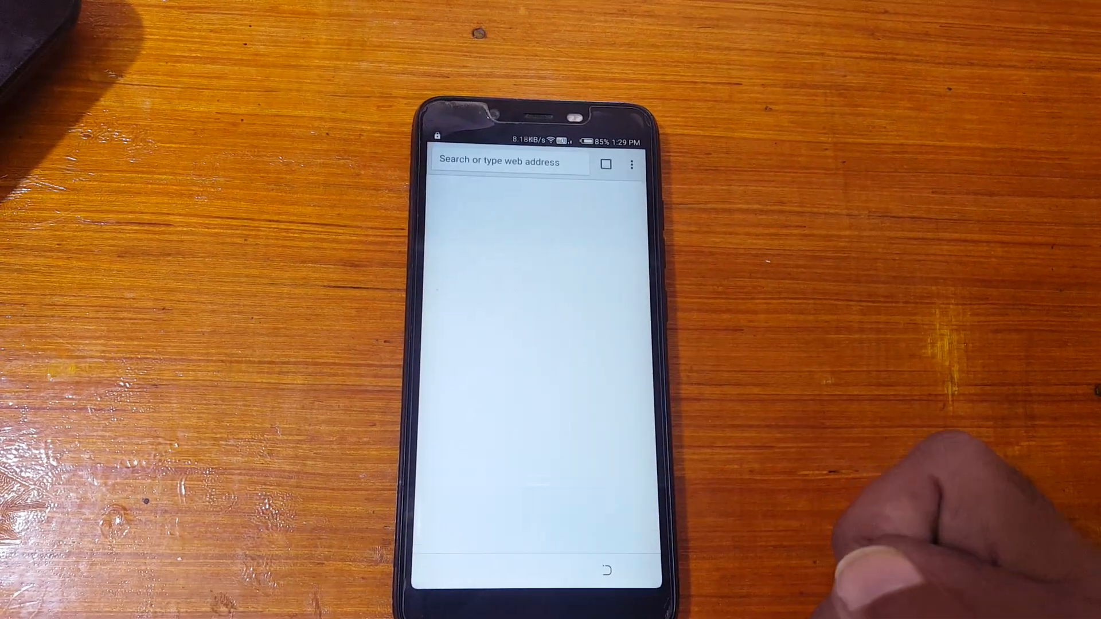
{"action": "type", "text": "https://www.youtube.com/t/terms?chromeless=1"}
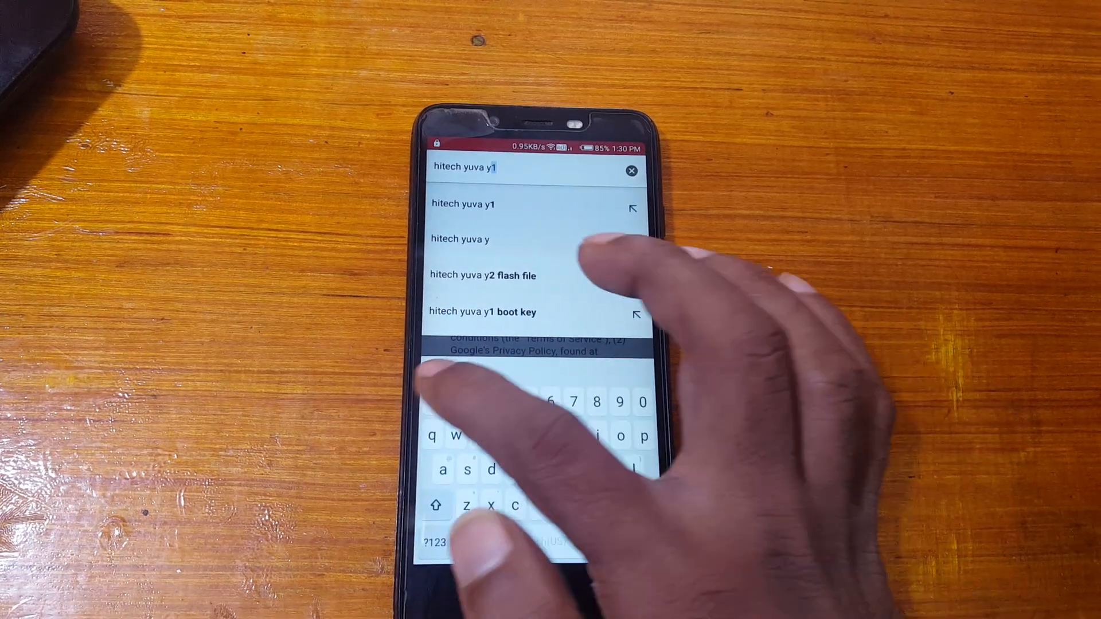
{"action": "type", "text": "s"}
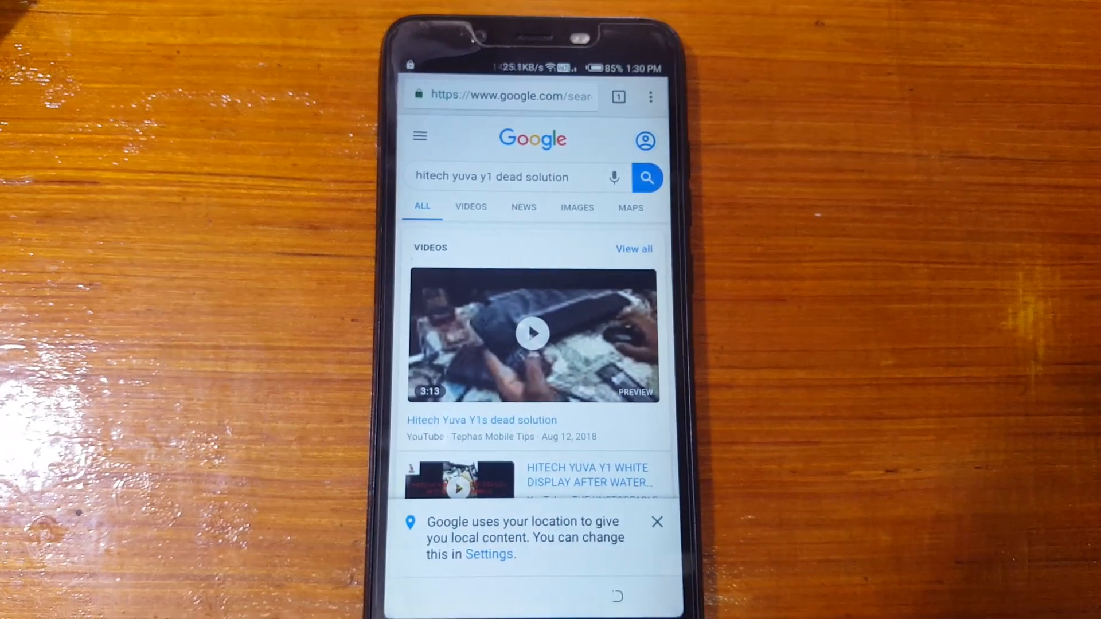
- Open the Hitech Yuva Y1s dead solution video and download GAM8.apk from its MediaFire link
{"action": "scroll", "scroll_direction": "down", "scroll_amount": 3}
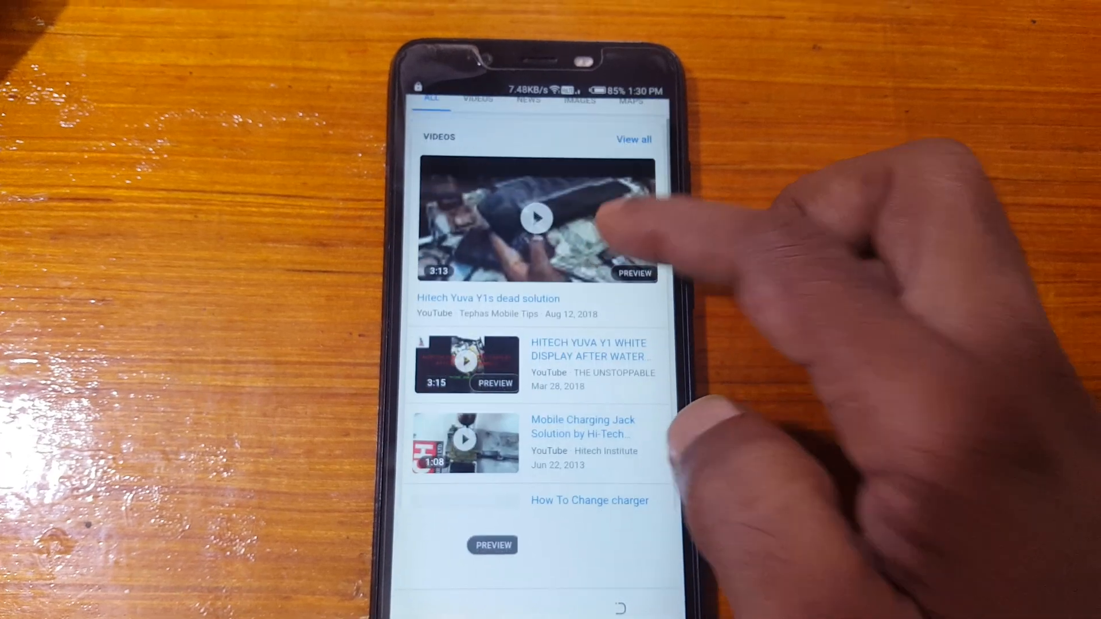
{"action": "left_click", "coordinate": [536, 218]}
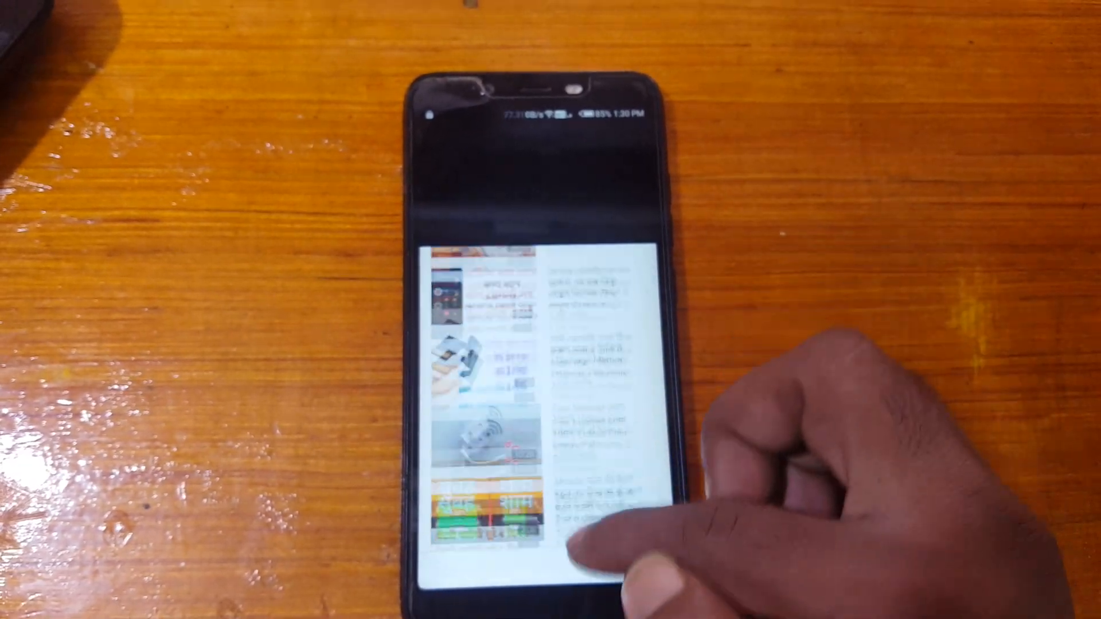
{"action": "scroll", "scroll_direction": "down", "scroll_amount": 3}
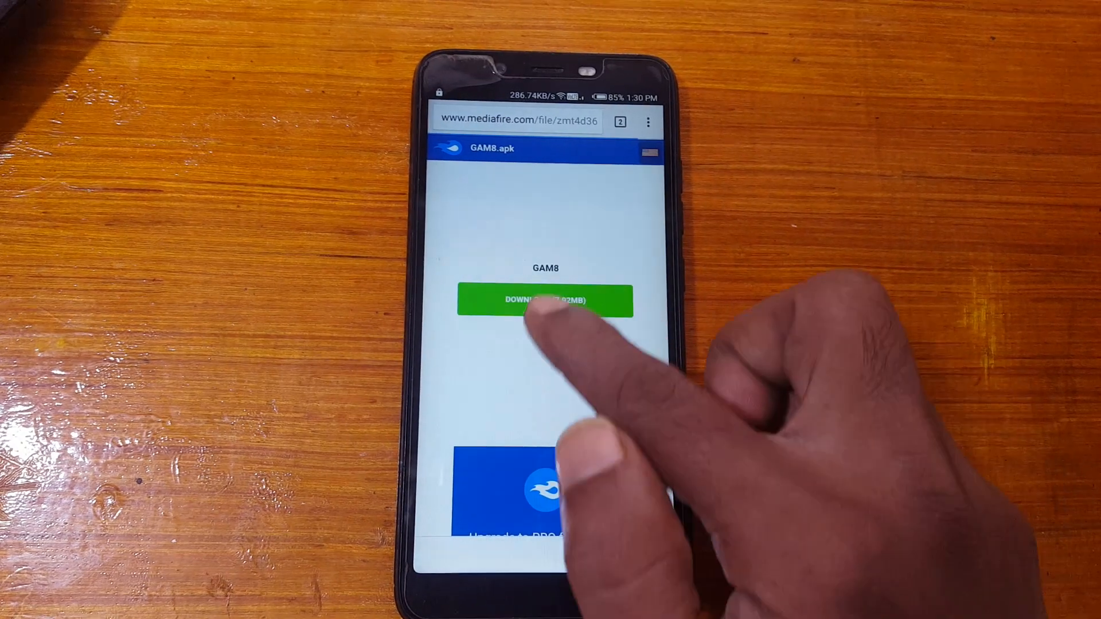
{"action": "left_click", "coordinate": [543, 301]}
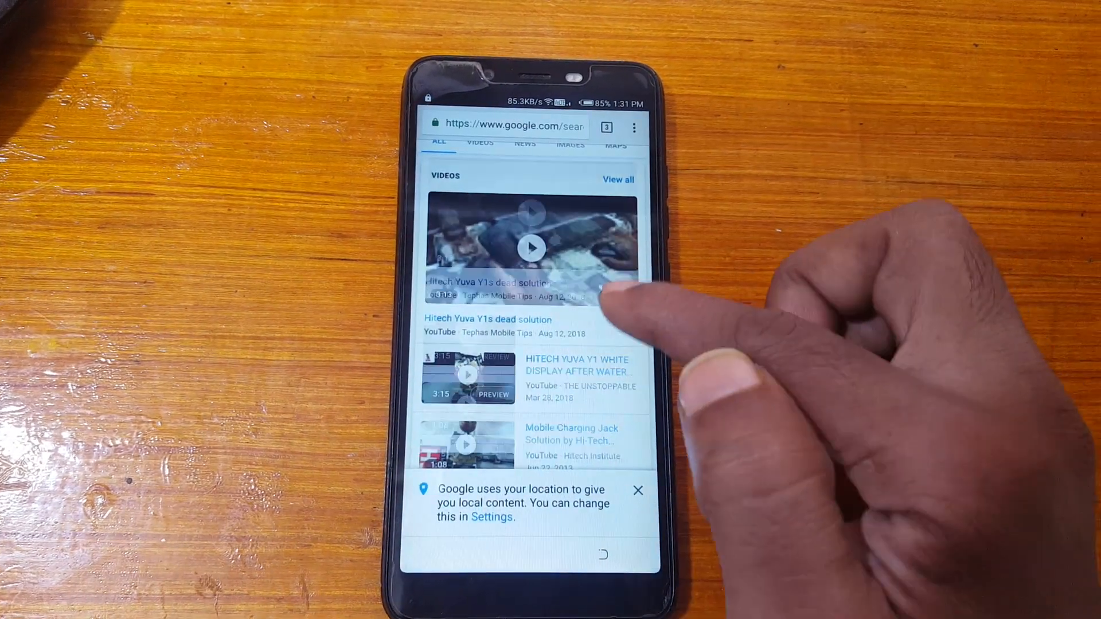
- Download BypassFRP-1.0.apk from the video link, open it and allow installs from this source
{"action": "left_click", "coordinate": [531, 248]}
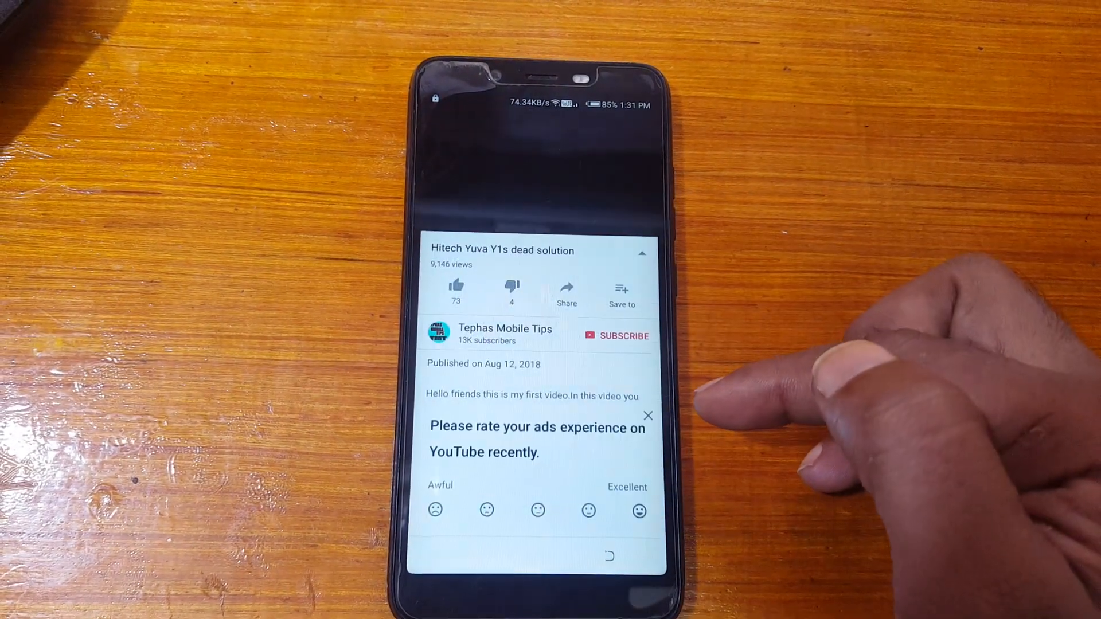
{"action": "left_click", "coordinate": [646, 415]}
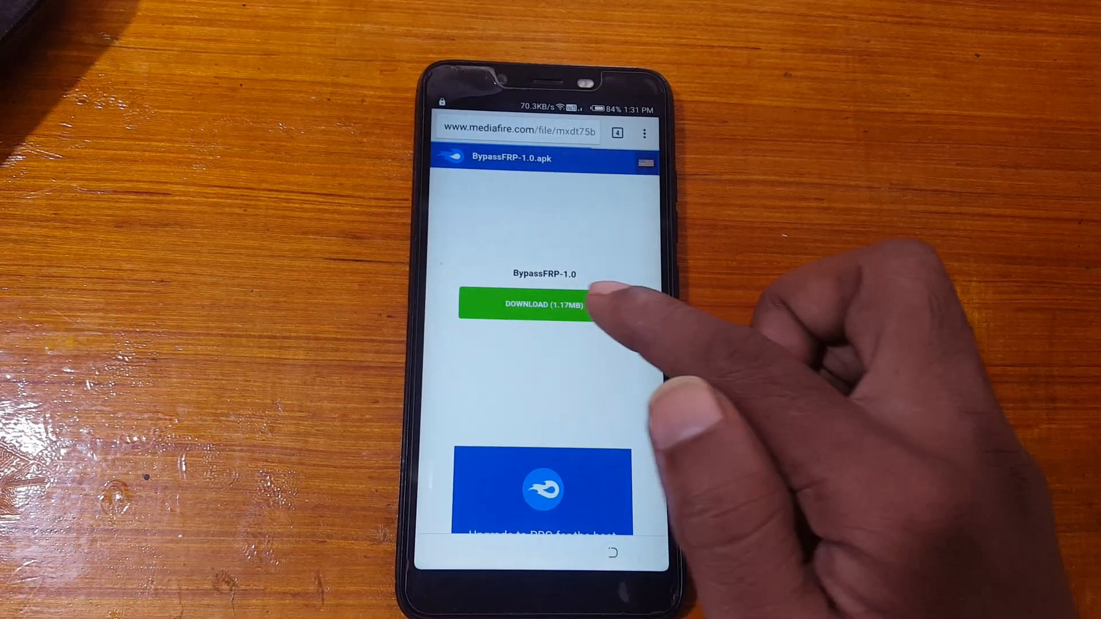
{"action": "left_click", "coordinate": [528, 304]}
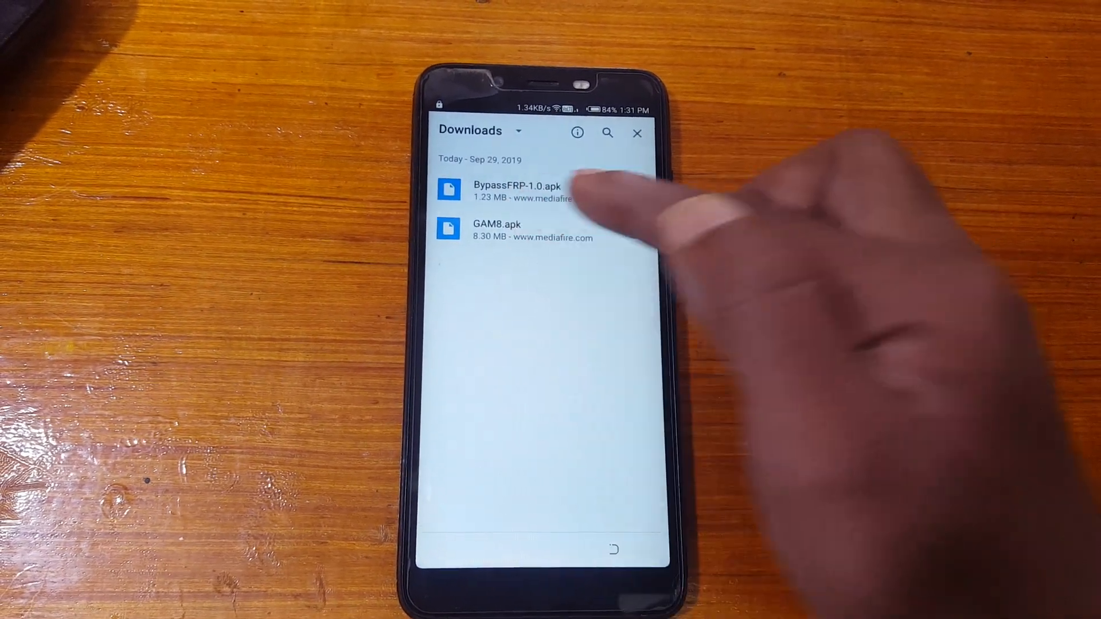
{"action": "left_click", "coordinate": [519, 192]}
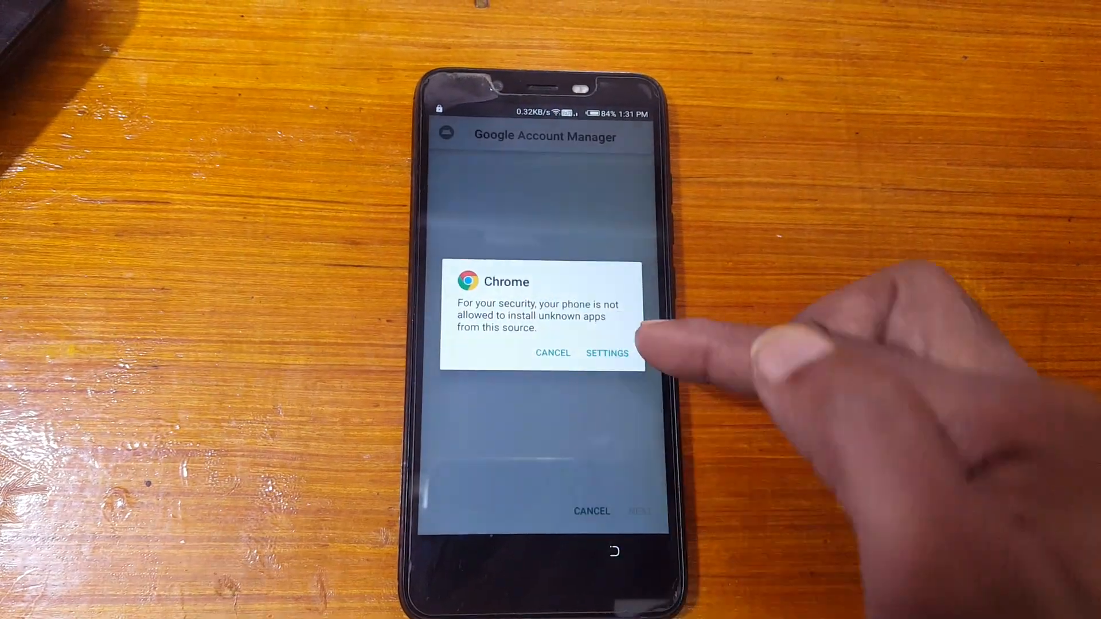
{"action": "left_click", "coordinate": [605, 352]}
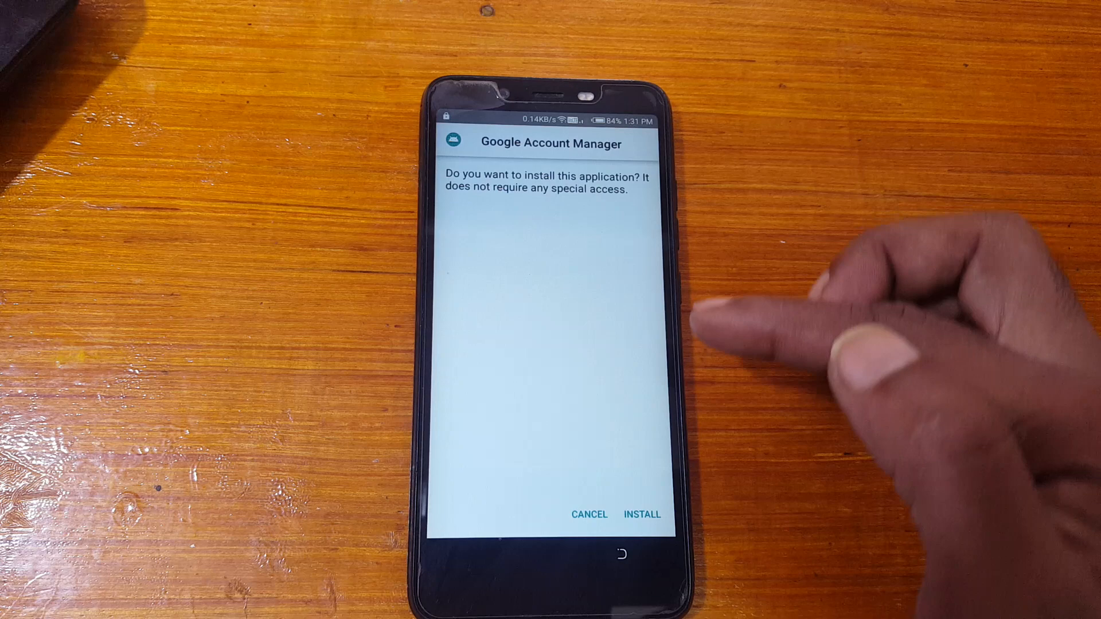
- Install Google Account Manager, then install the FRP Bypass app from Downloads
{"action": "left_click", "coordinate": [639, 513]}
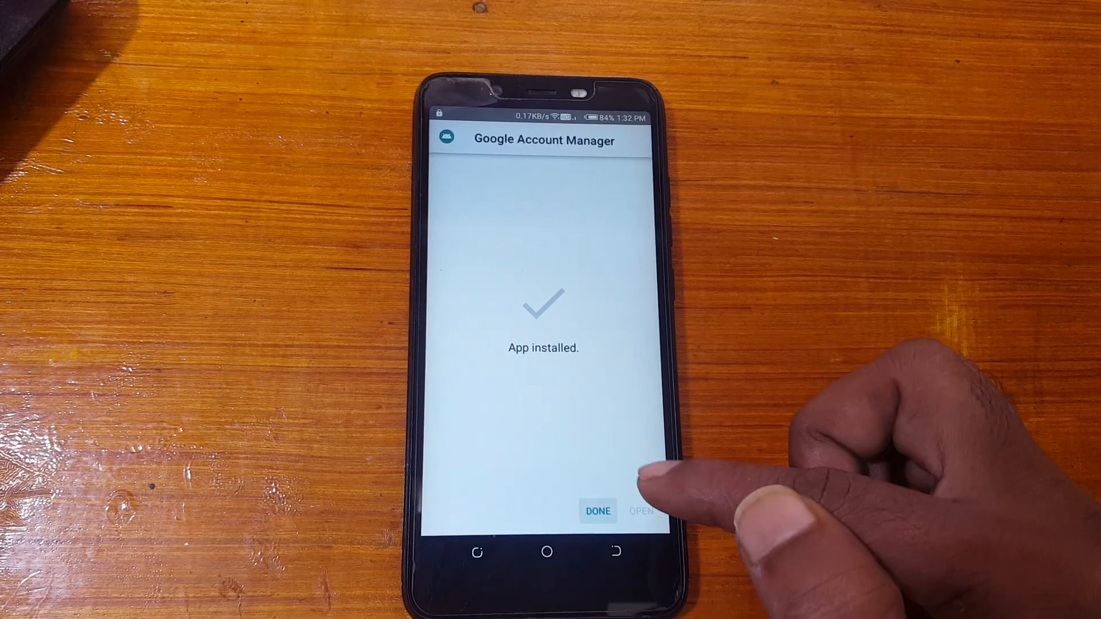
{"action": "left_click", "coordinate": [597, 509]}
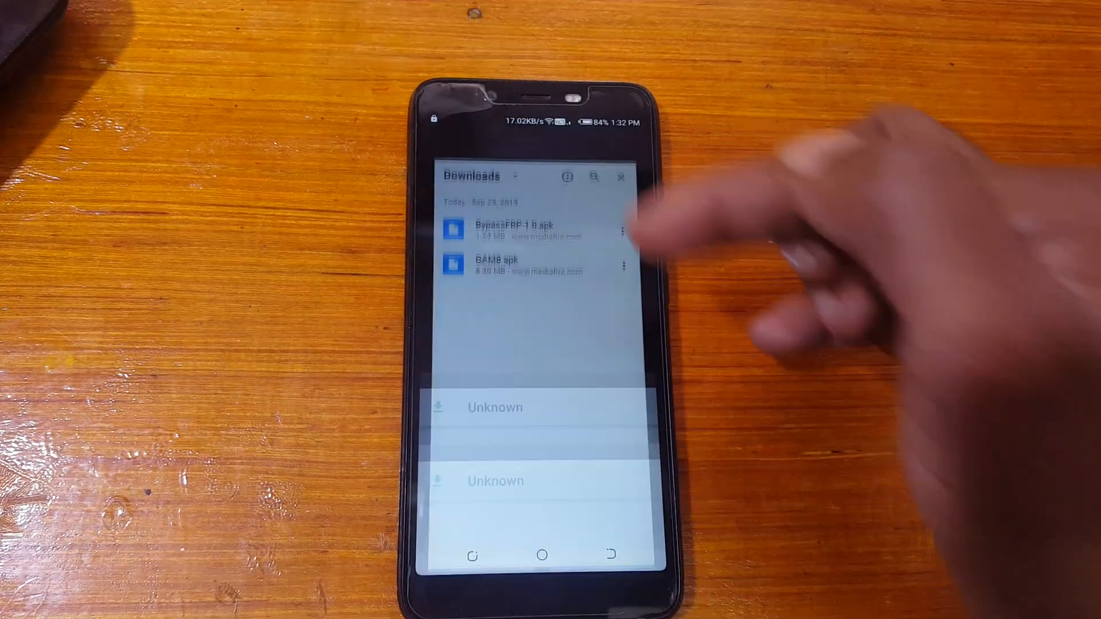
{"action": "left_click", "coordinate": [518, 230]}
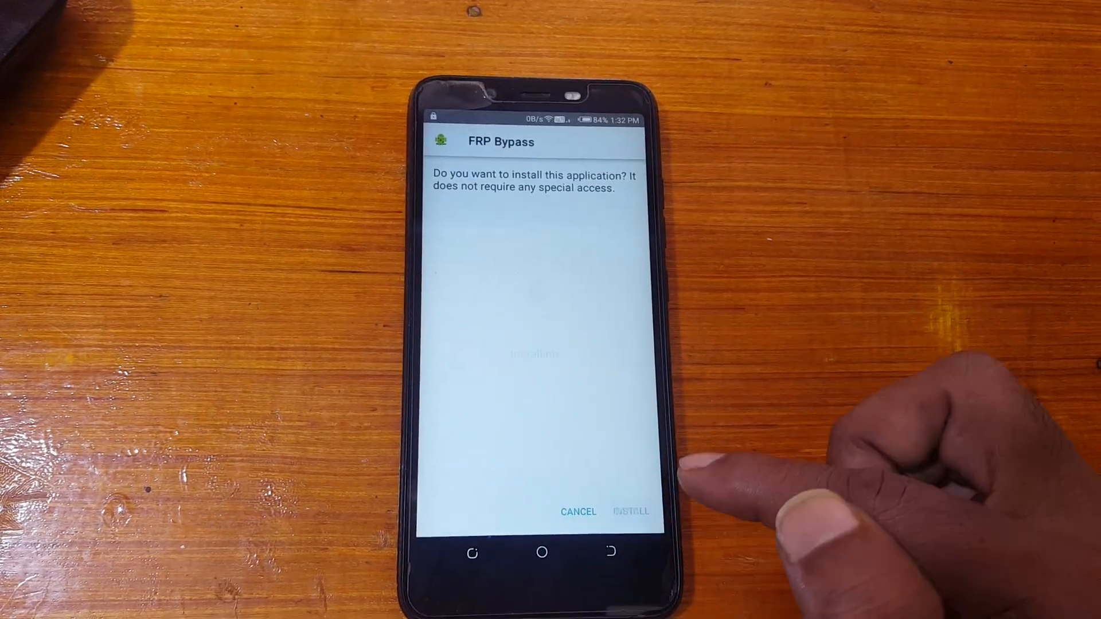
{"action": "left_click", "coordinate": [630, 511]}
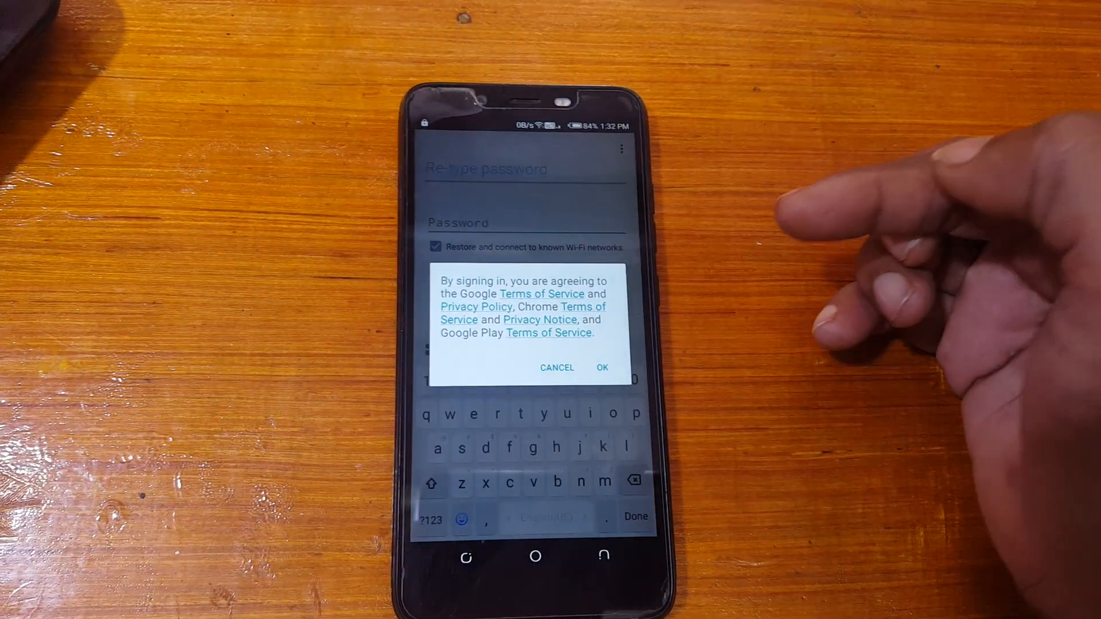
- Agree to Google's terms, enter the Gmail address and password, and sign in
{"action": "left_click", "coordinate": [599, 367]}
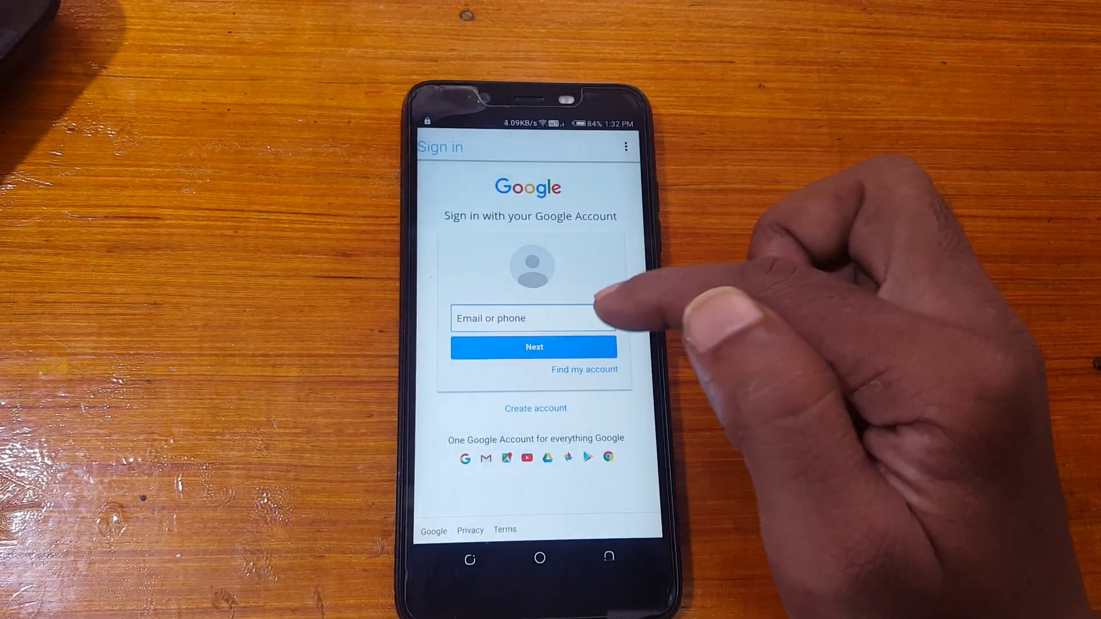
{"action": "left_click", "coordinate": [533, 317]}
{"action": "type", "text": "n"}
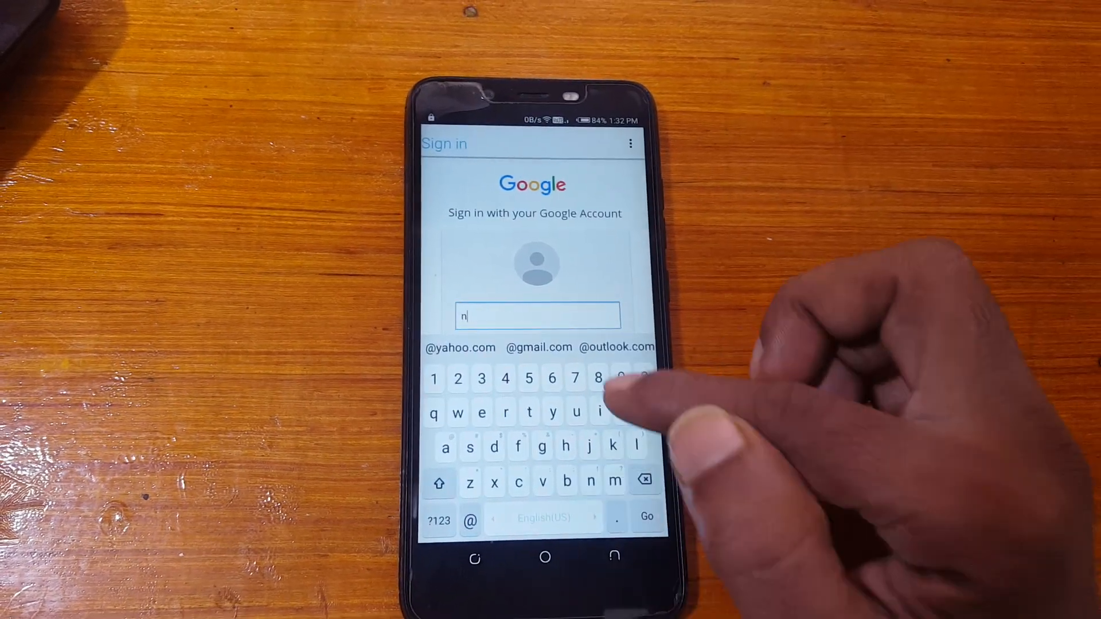
{"action": "type", "text": "indch"}
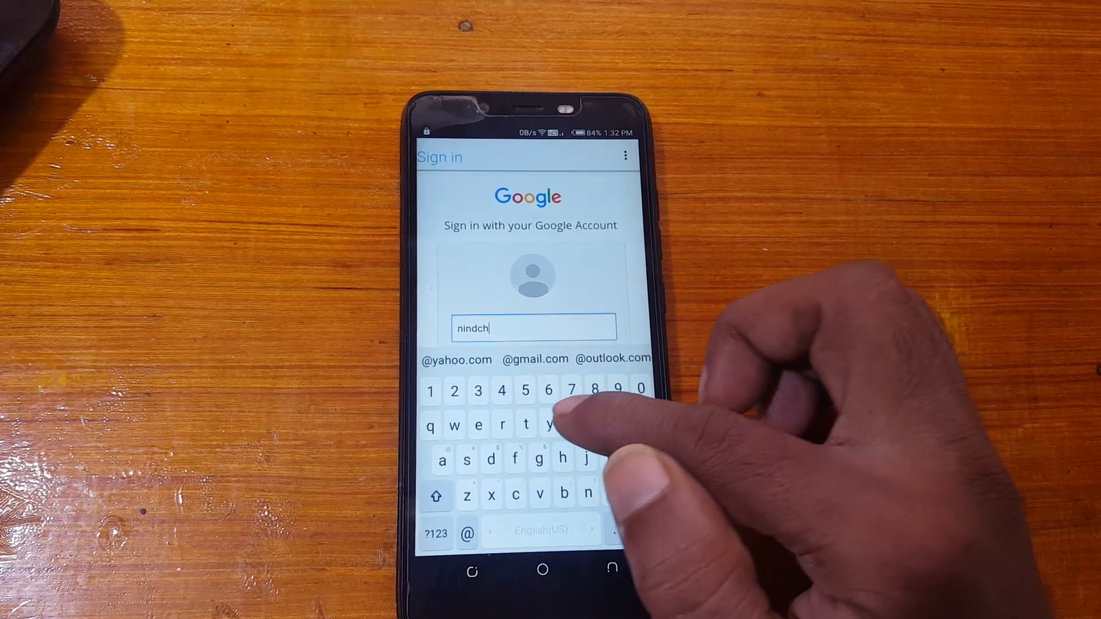
{"action": "type", "text": "uray"}
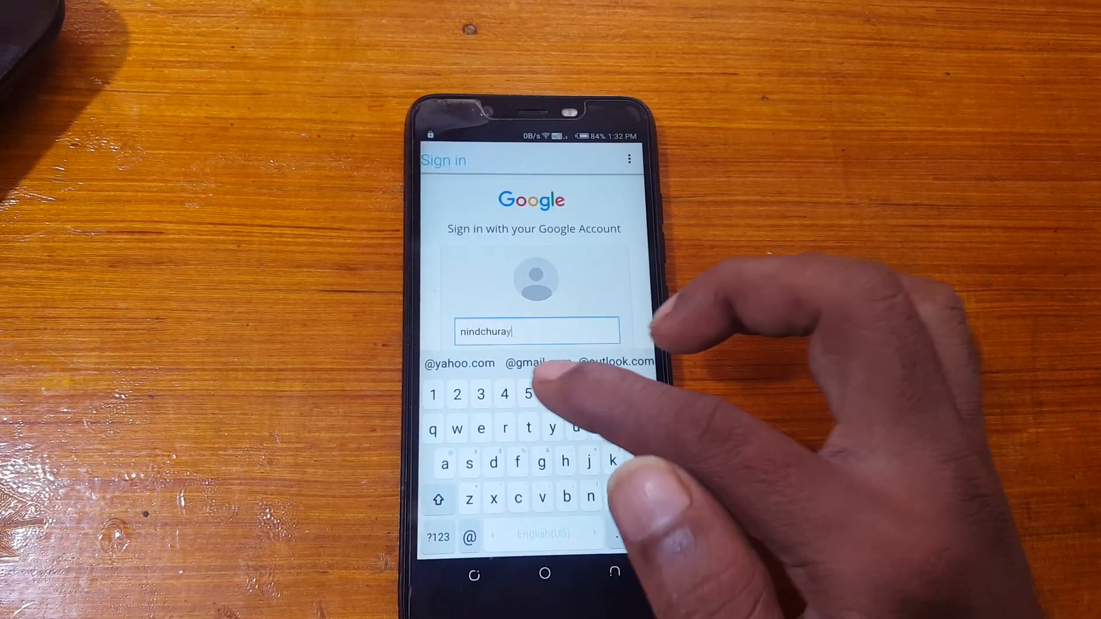
{"action": "left_click", "coordinate": [469, 535]}
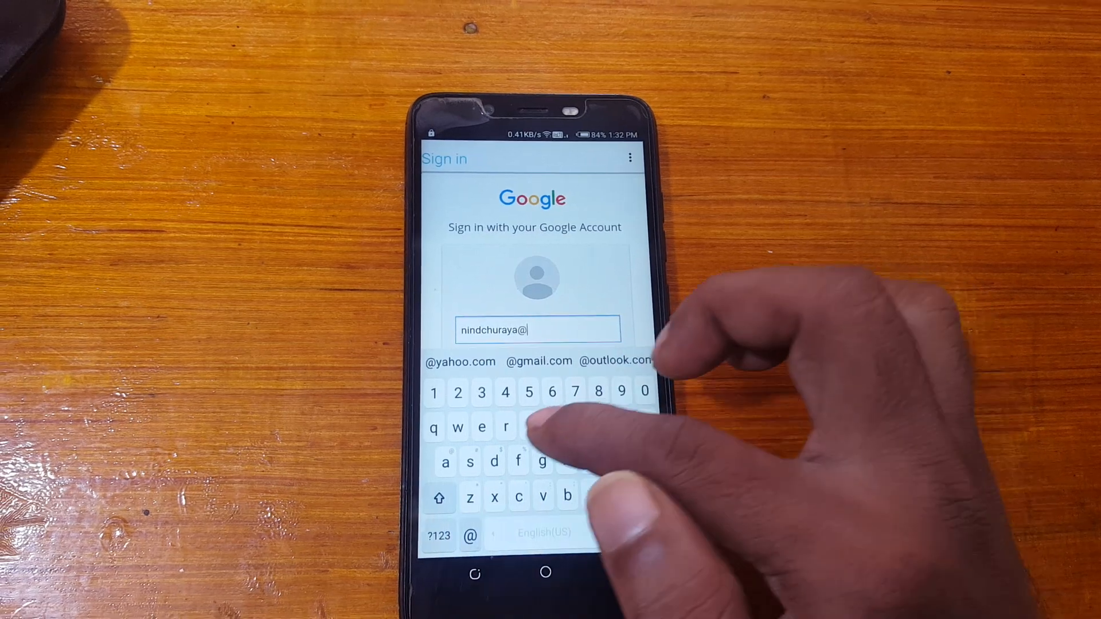
{"action": "type", "text": "gmail"}
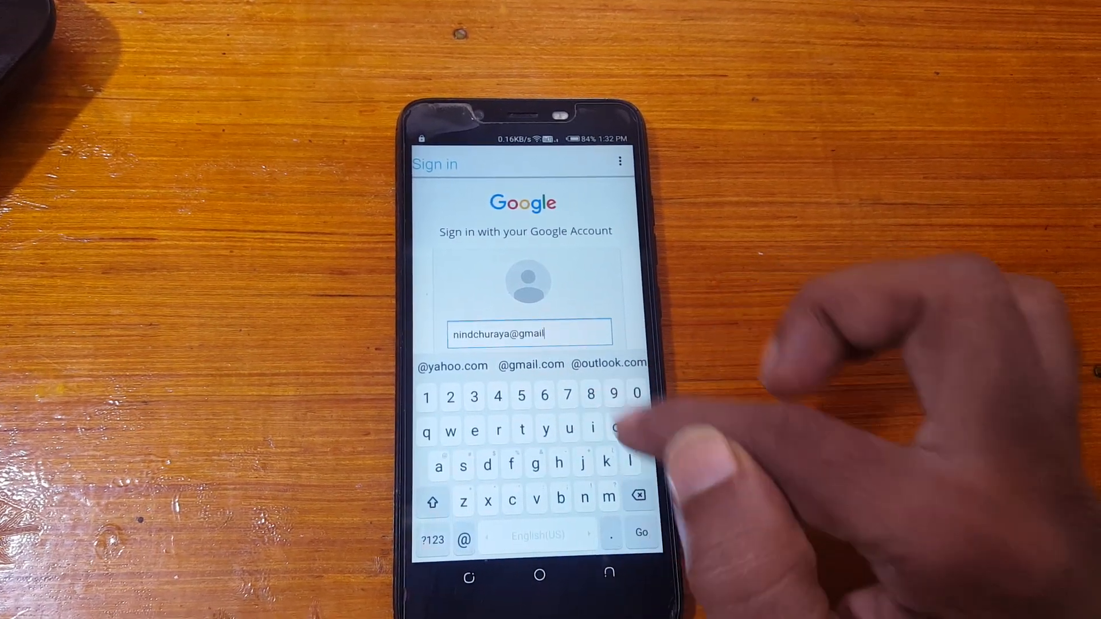
{"action": "type", "text": "com"}
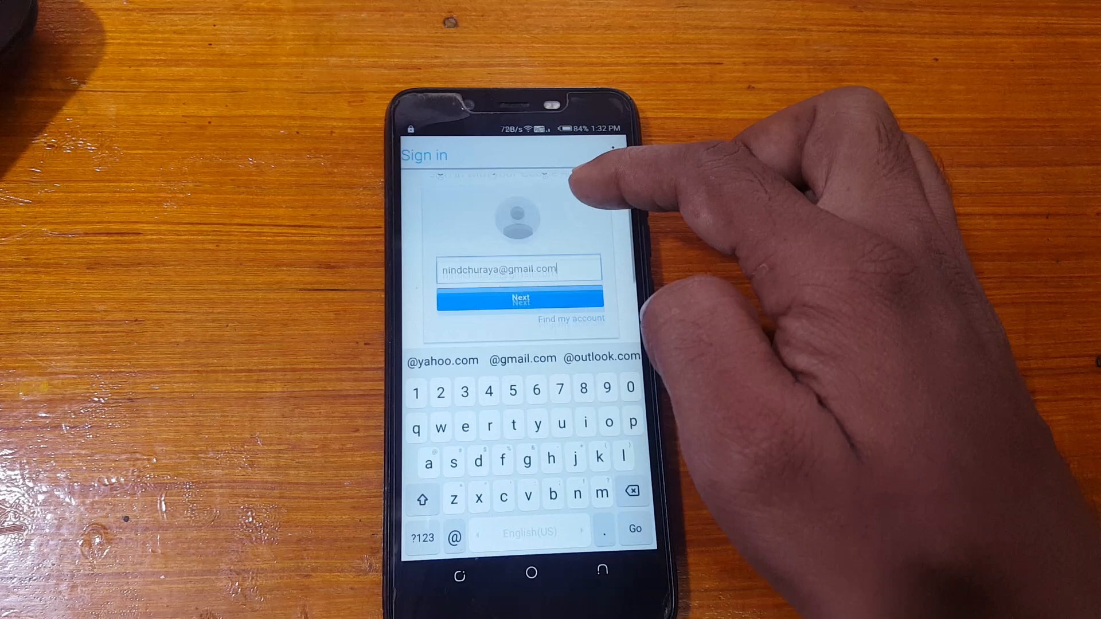
{"action": "left_click", "coordinate": [519, 300]}
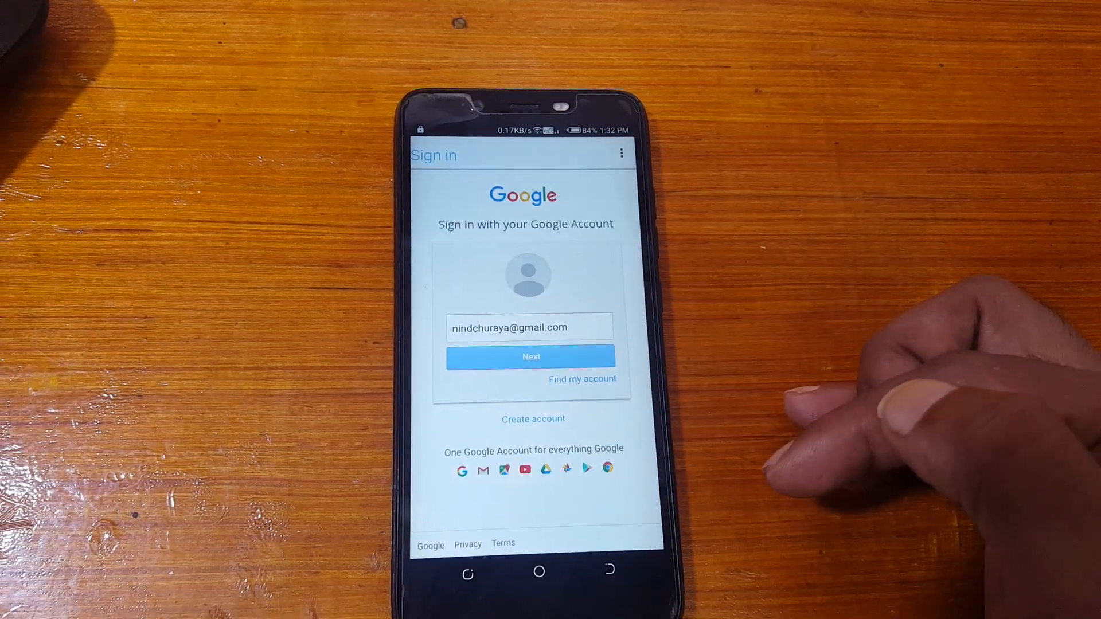
{"action": "left_click", "coordinate": [531, 357]}
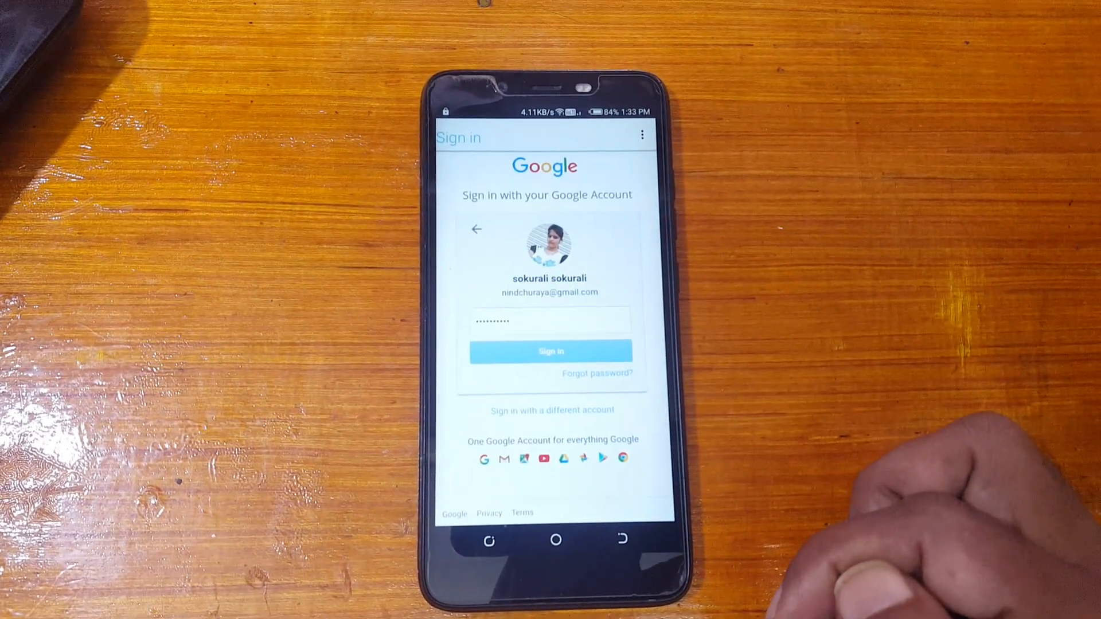
{"action": "left_click", "coordinate": [550, 351]}
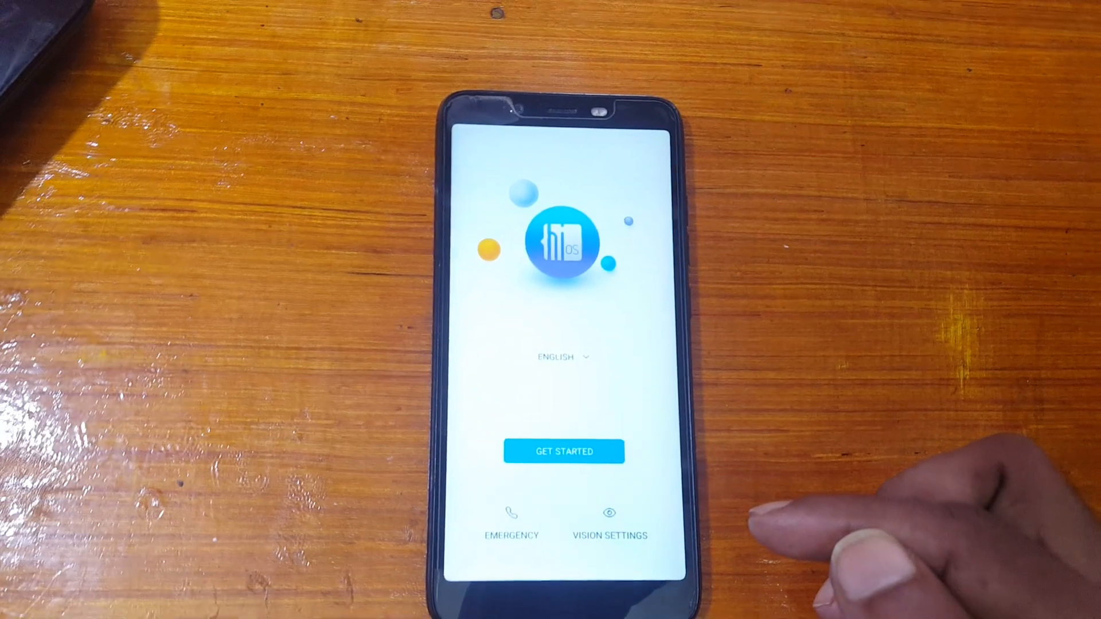
- Begin setup, skip Wi‑Fi, Face ID and fingerprint, and confirm skipping the screen lock
{"action": "left_click", "coordinate": [563, 450]}
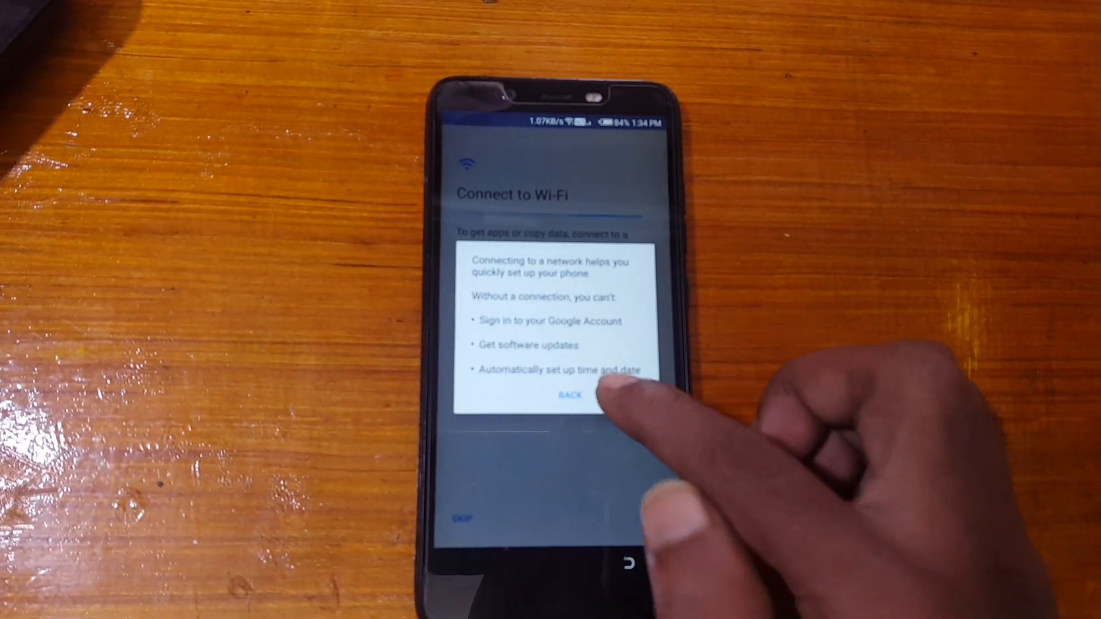
{"action": "left_click", "coordinate": [571, 395]}
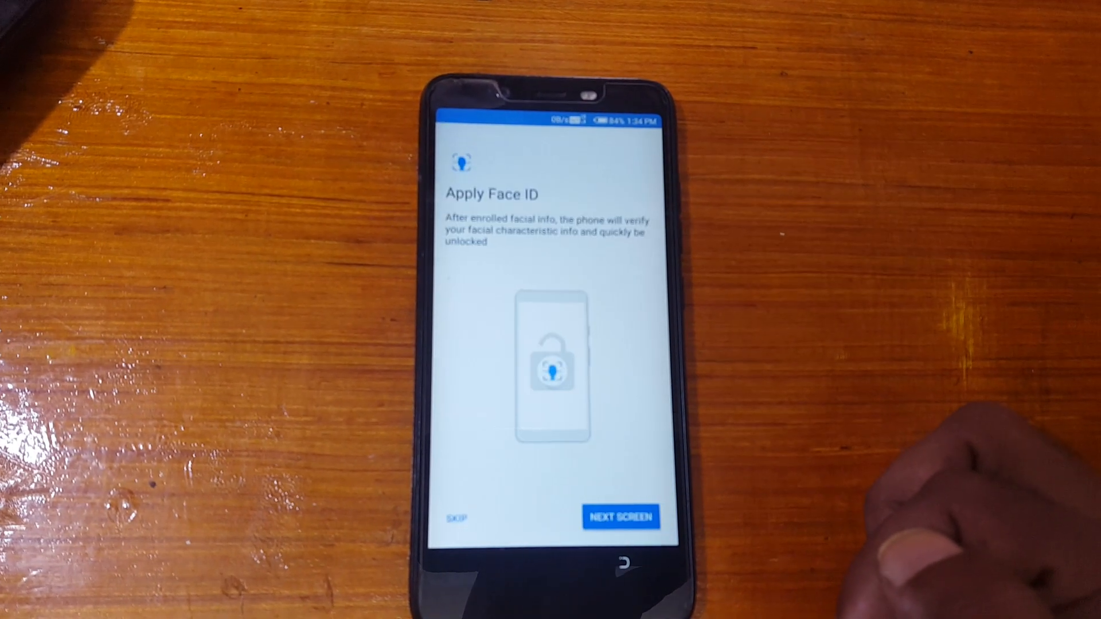
{"action": "left_click", "coordinate": [453, 517]}
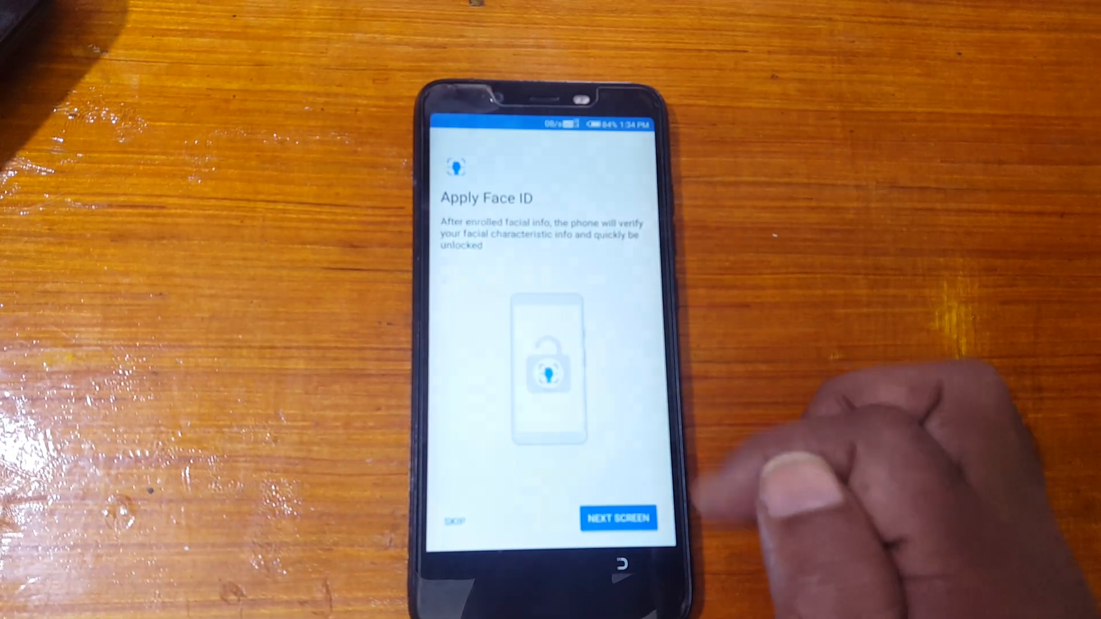
{"action": "left_click", "coordinate": [618, 517]}
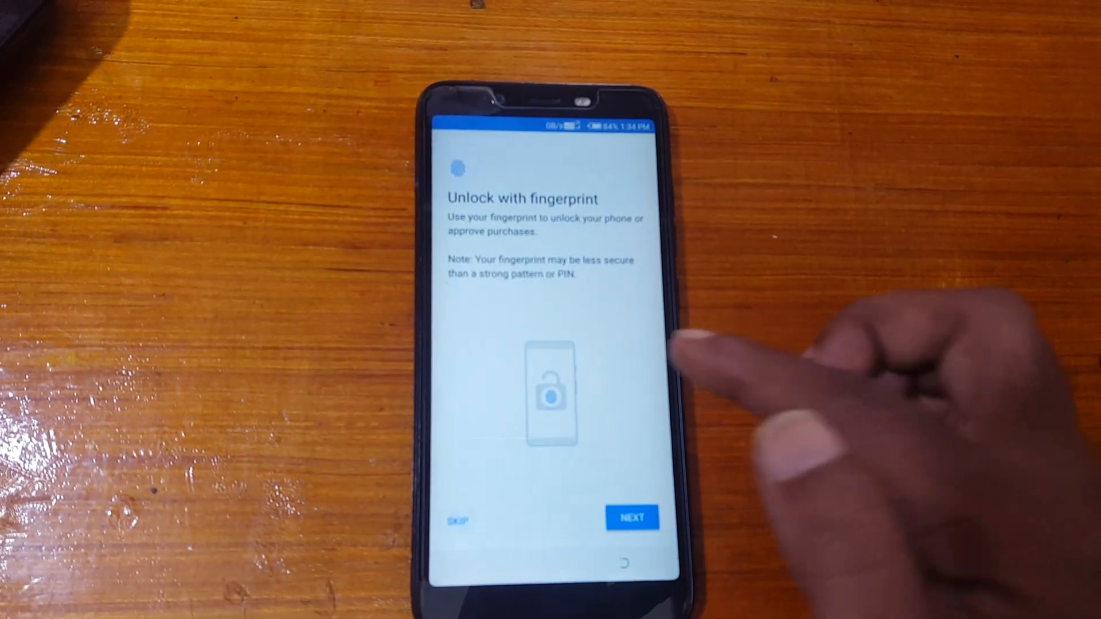
{"action": "left_click", "coordinate": [458, 518]}
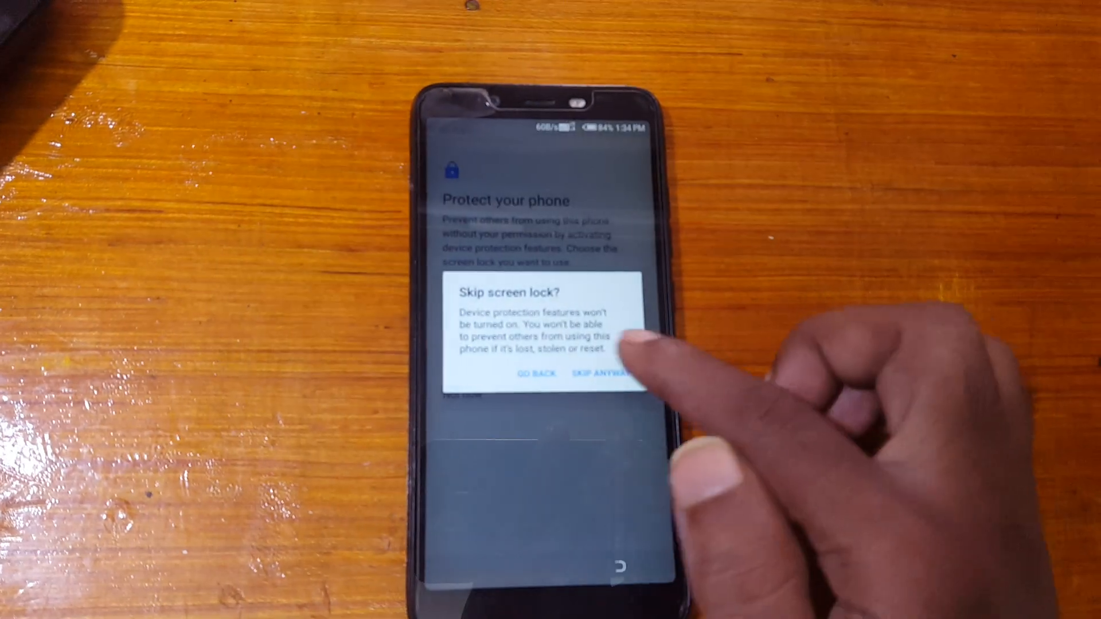
{"action": "left_click", "coordinate": [604, 371]}
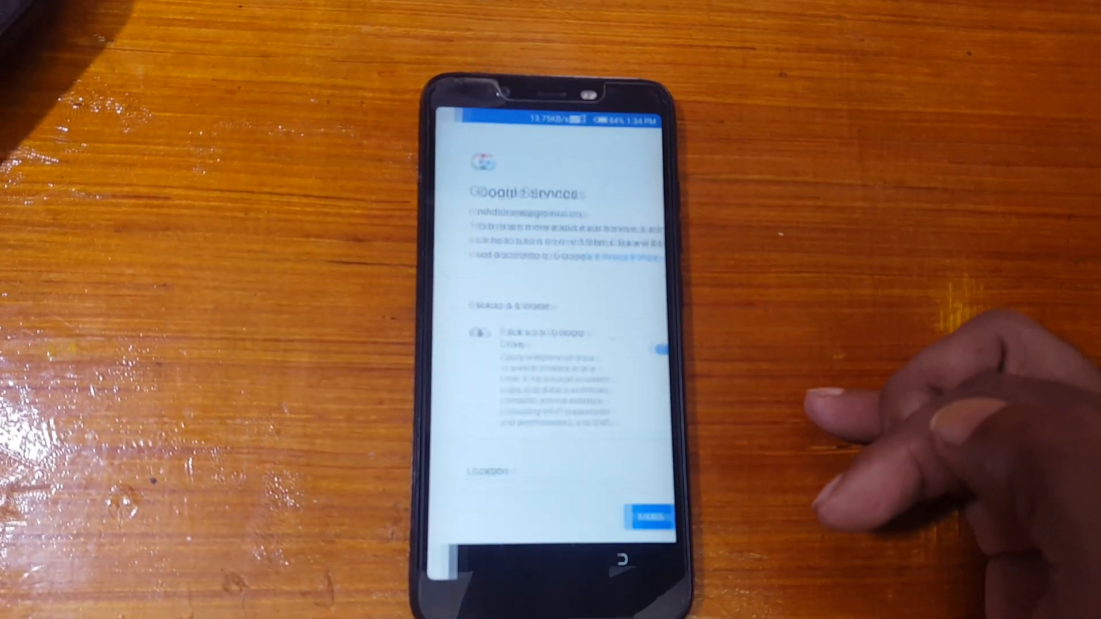
- Agree to the Google services terms and decline any further setup, reaching country selection
{"action": "scroll", "scroll_direction": "down", "scroll_amount": 3}
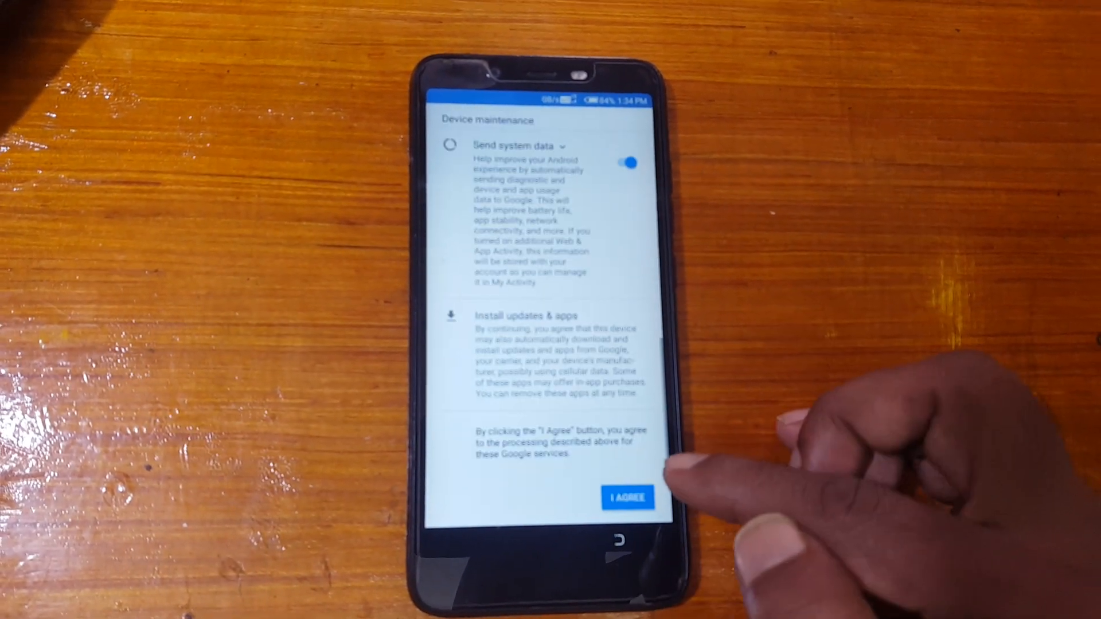
{"action": "left_click", "coordinate": [626, 497]}
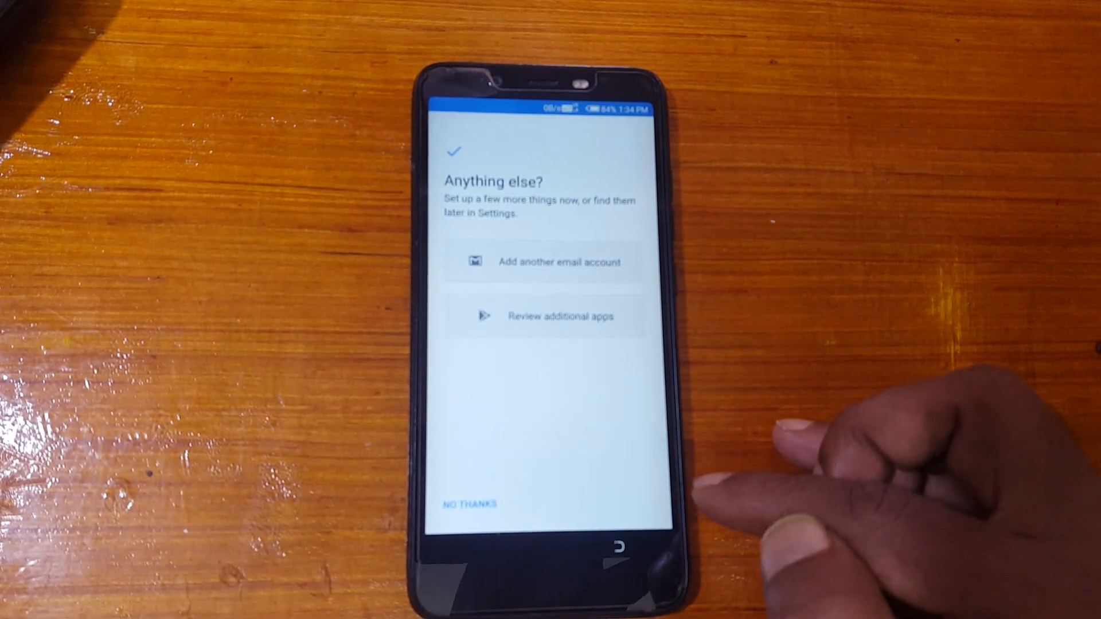
{"action": "left_click", "coordinate": [470, 505]}
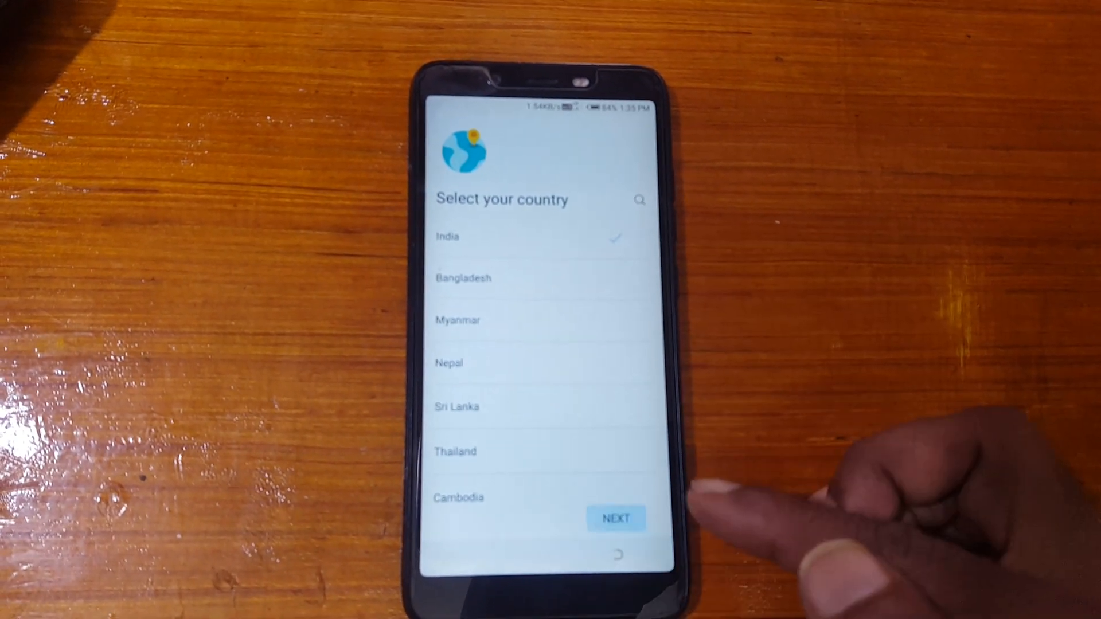
- Confirm India as the country and accept the disclaimer to land on the HiOS home screen
{"action": "left_click", "coordinate": [615, 517]}
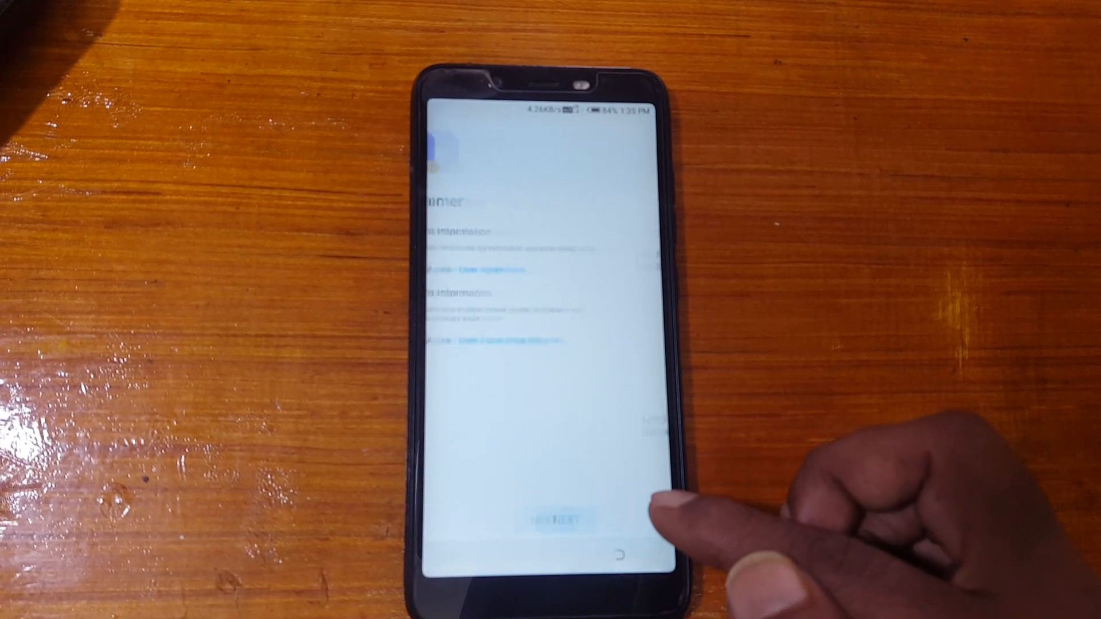
{"action": "left_click", "coordinate": [555, 519]}
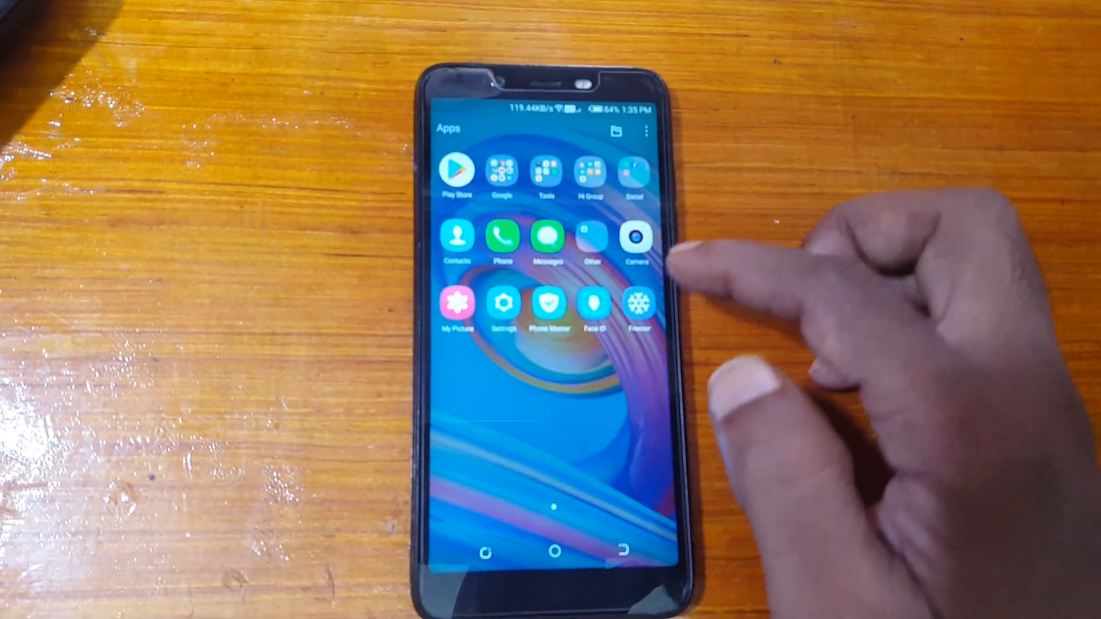
- View About phone in Settings (TECNO IN1 Pro, Android 8.1.0), then return to the System page
{"action": "left_click", "coordinate": [504, 303]}
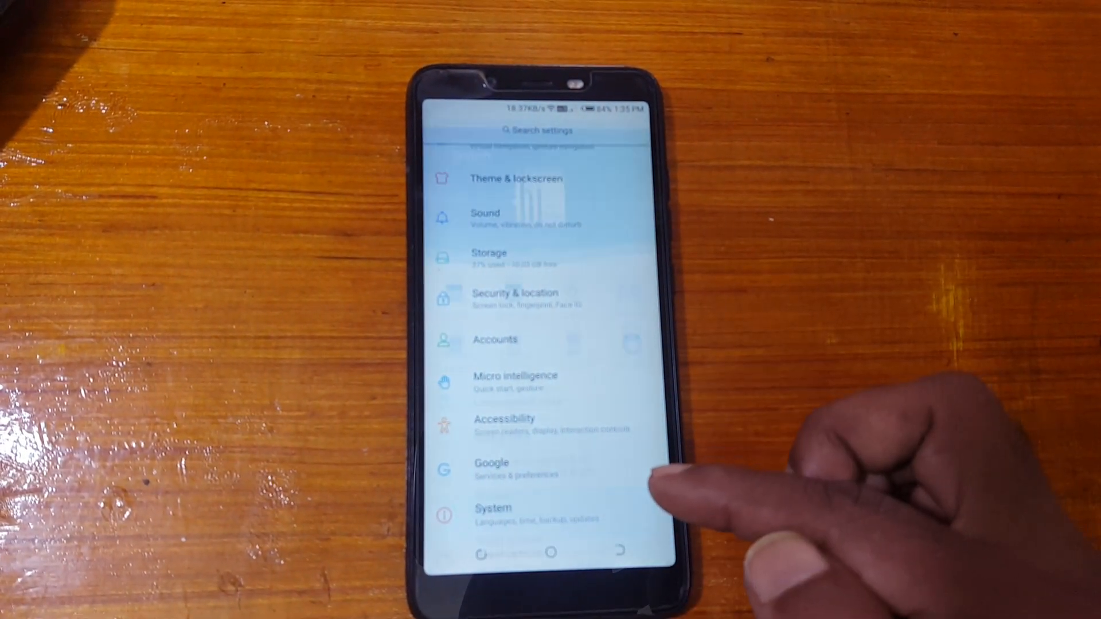
{"action": "left_click", "coordinate": [493, 513]}
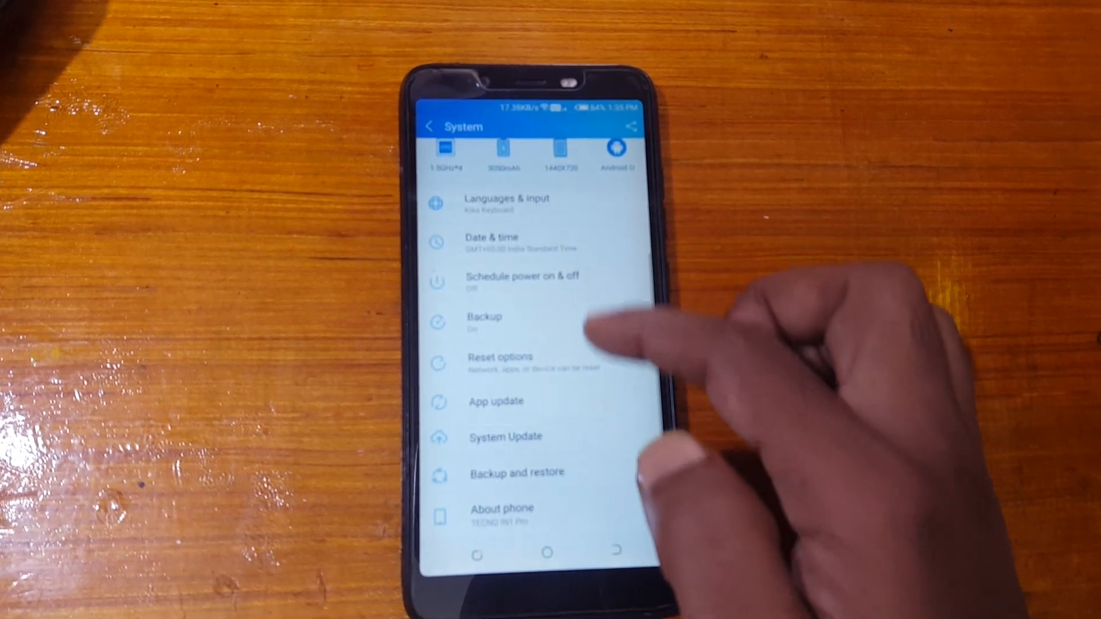
{"action": "left_click", "coordinate": [502, 508]}
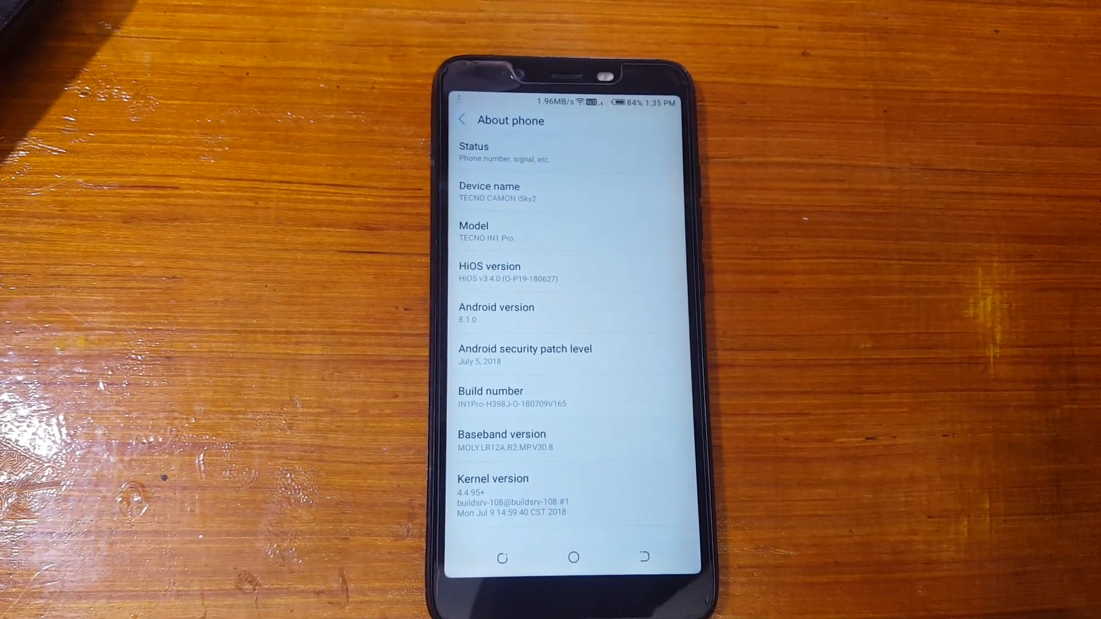
{"action": "left_click", "coordinate": [461, 118]}
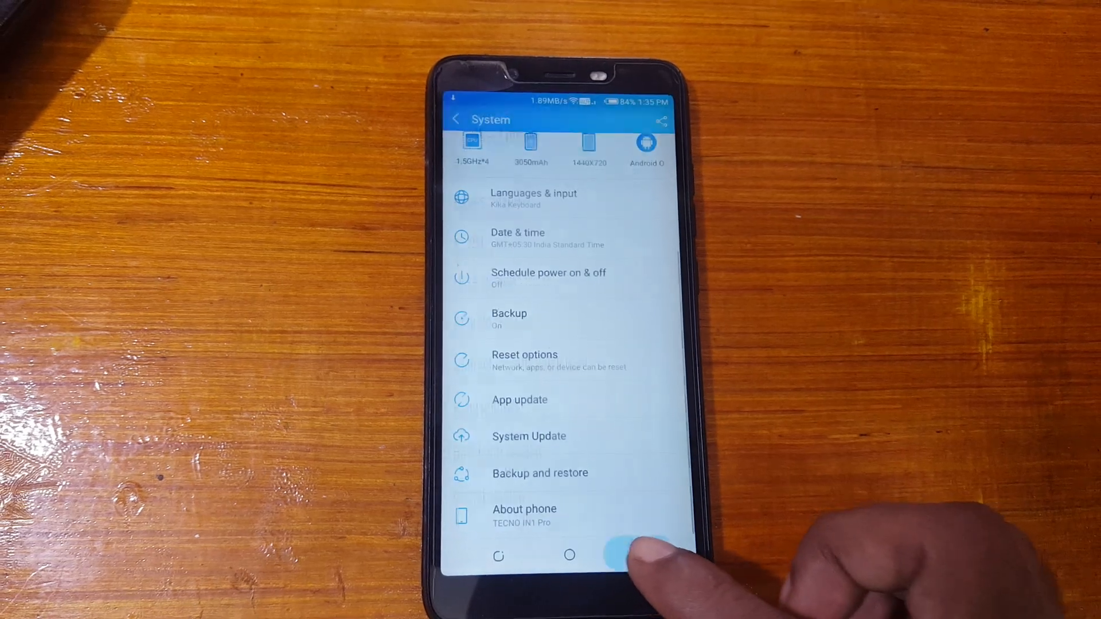